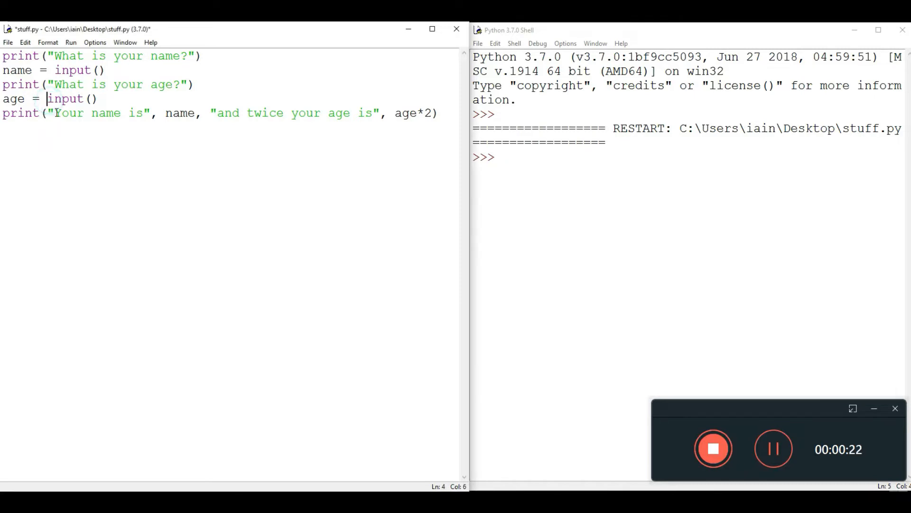
Step: Wrap the age input in int() and trim the last print to just the name
{"action": "type", "text": "int(in"}
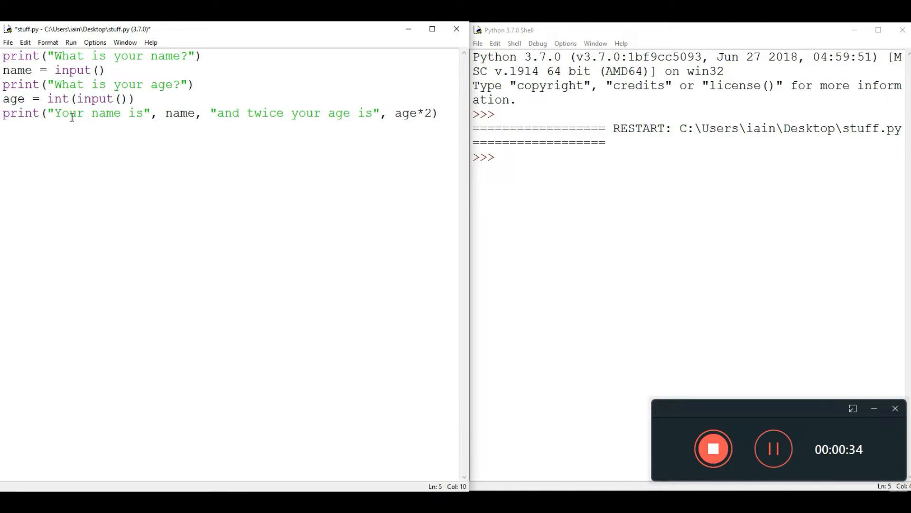
{"action": "left_click_drag", "start_coordinate": [211, 113], "coordinate": [418, 113]}
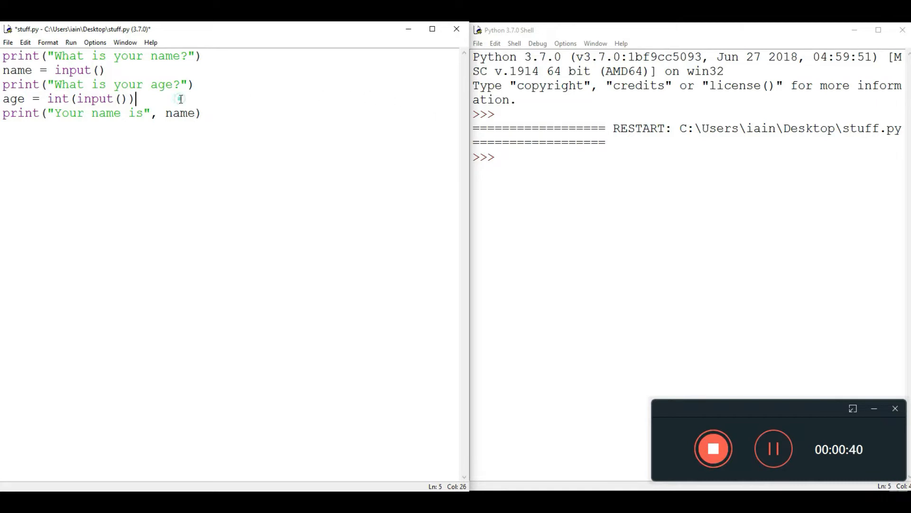
Step: Guard the name print with 'if (age >= 18):' and start an 'else:' line below it
{"action": "key", "text": "Enter"}
{"action": "type", "text": "if ("}
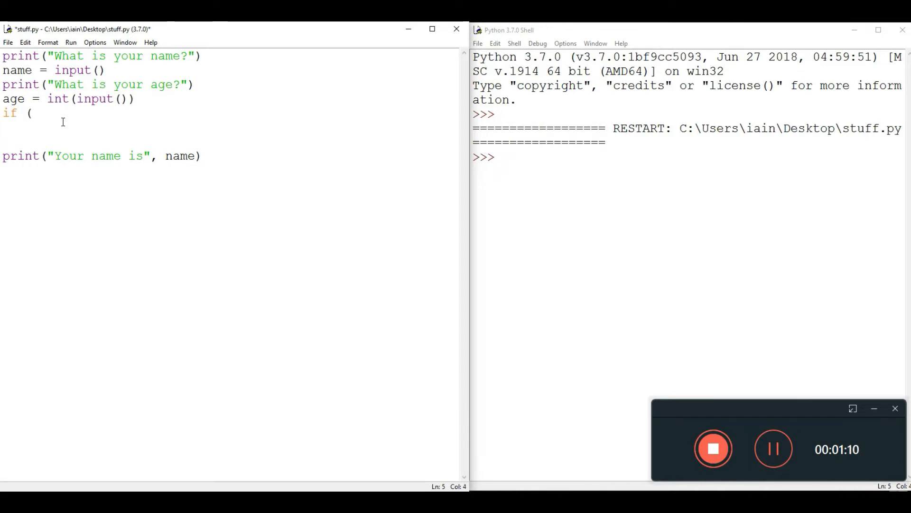
{"action": "type", "text": "age >"}
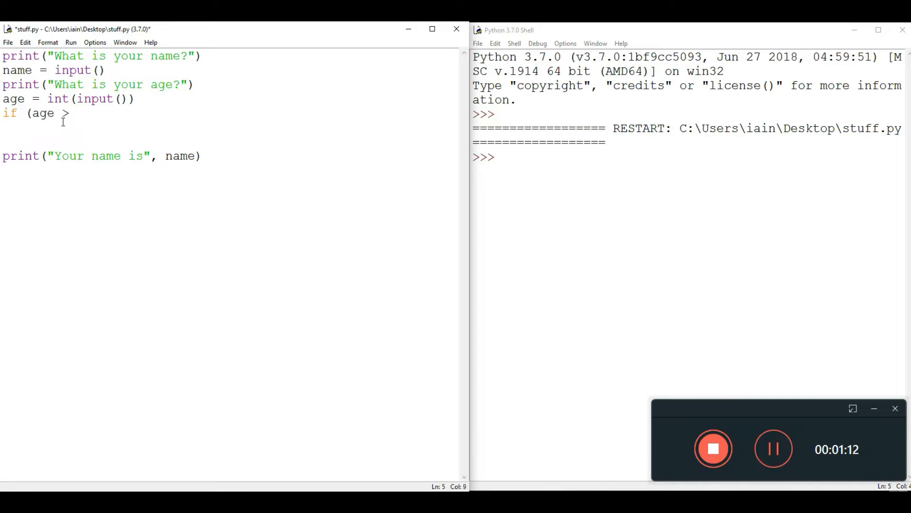
{"action": "type", "text": "="}
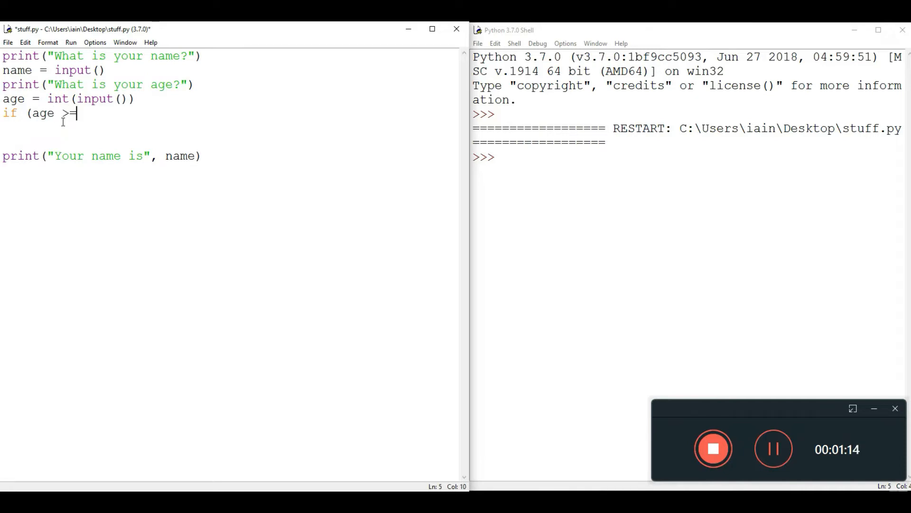
{"action": "type", "text": "18"}
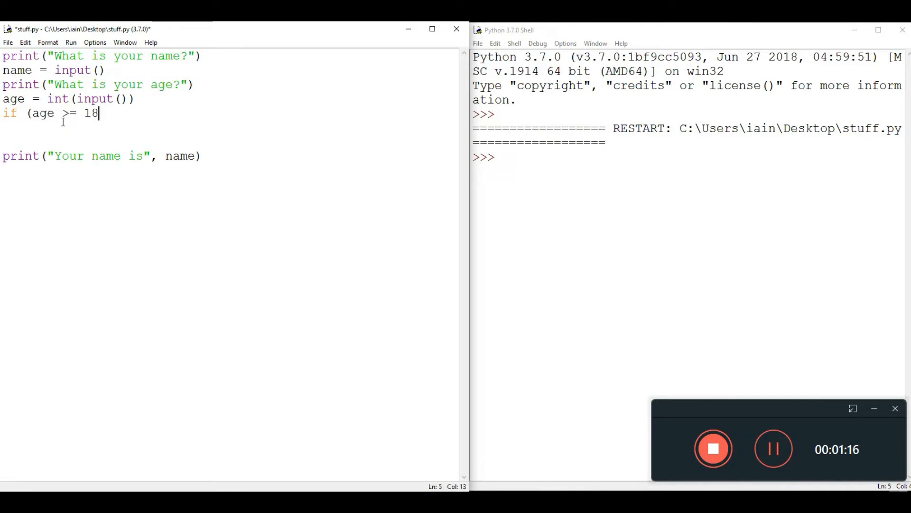
{"action": "type", "text": "):"}
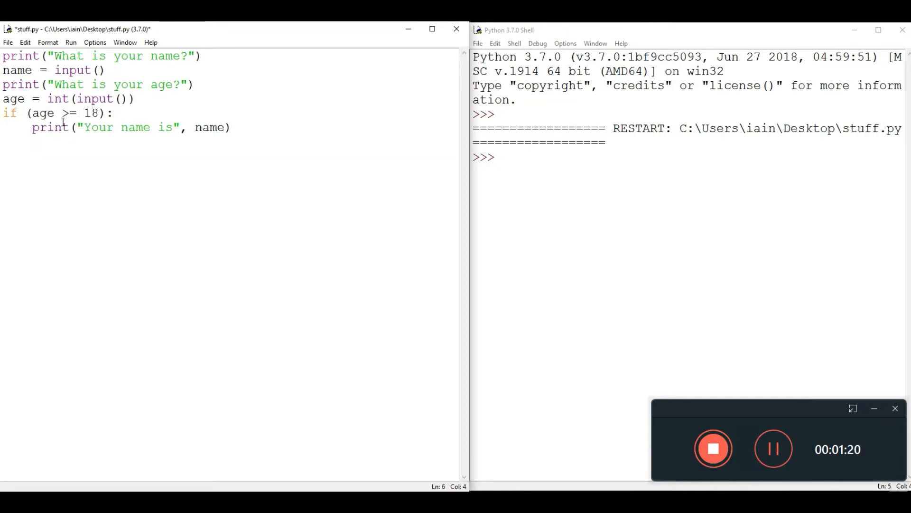
{"action": "key", "text": "enter"}
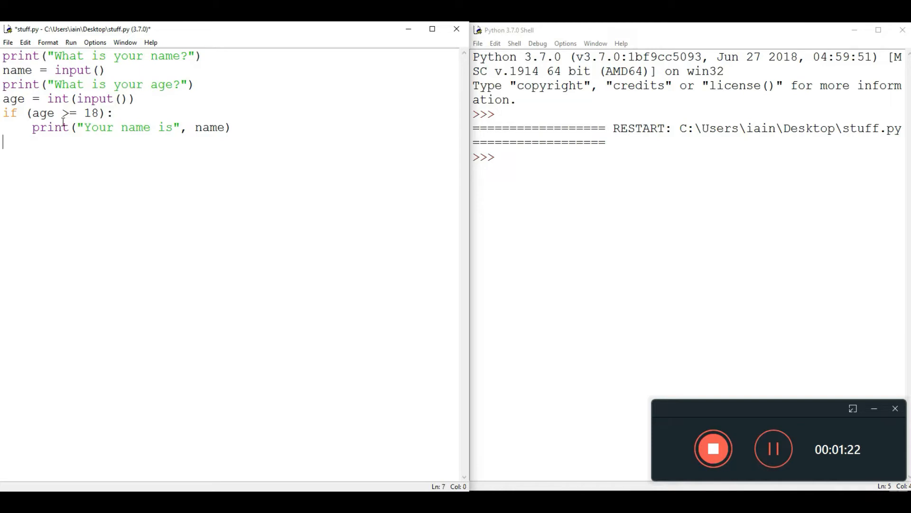
{"action": "type", "text": "else:"}
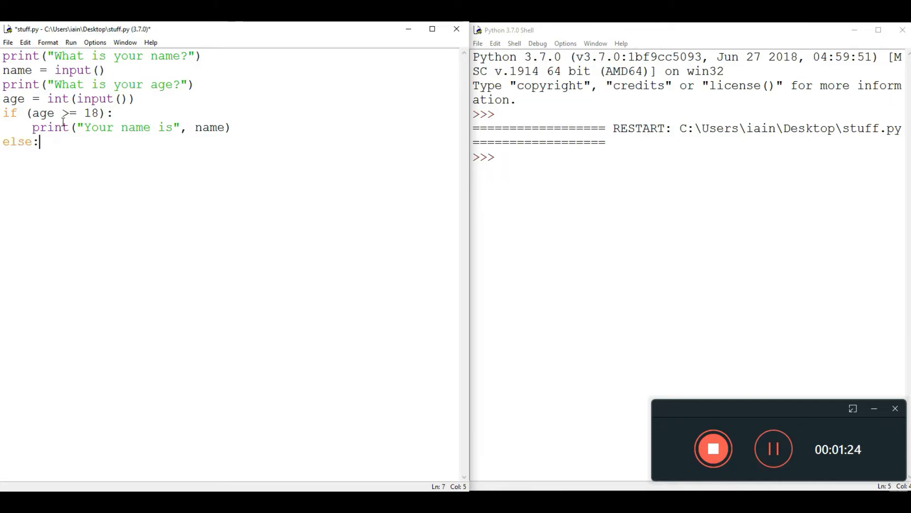
Step: Print 'and you are an adult' in the if branch and 'and you are a child' under else
{"action": "type", "text": "print(\"Your name is\", name"}
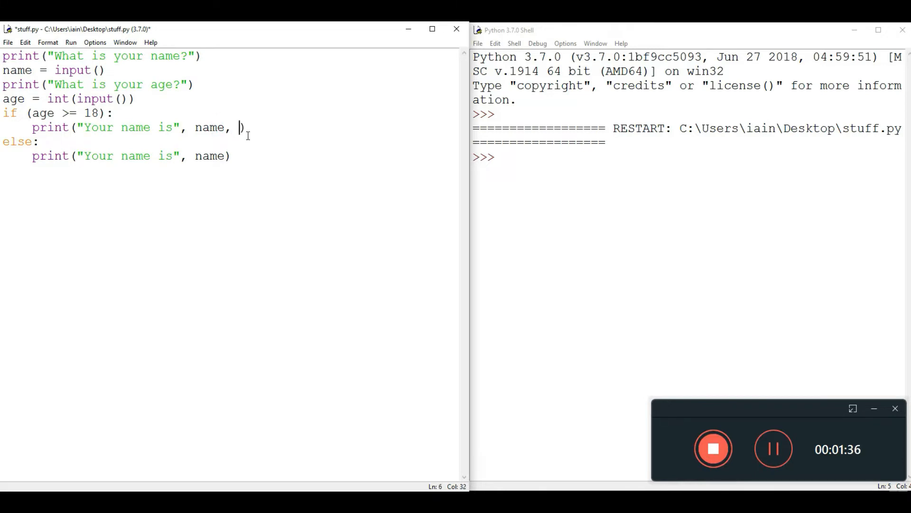
{"action": "type", "text": "\""}
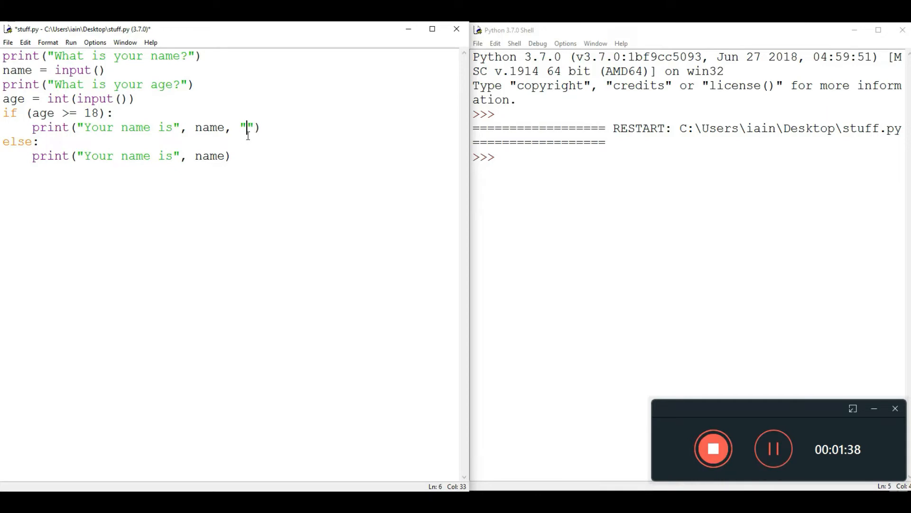
{"action": "type", "text": "and you"}
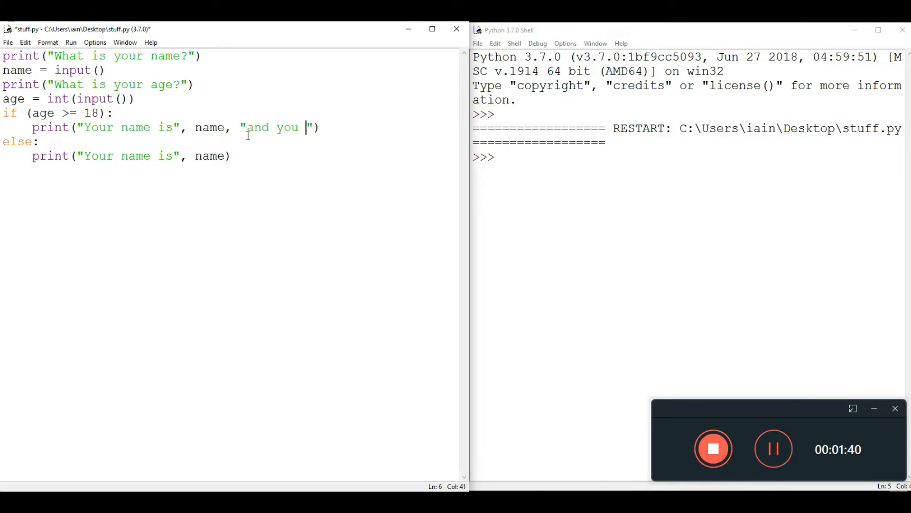
{"action": "type", "text": "are an adult"}
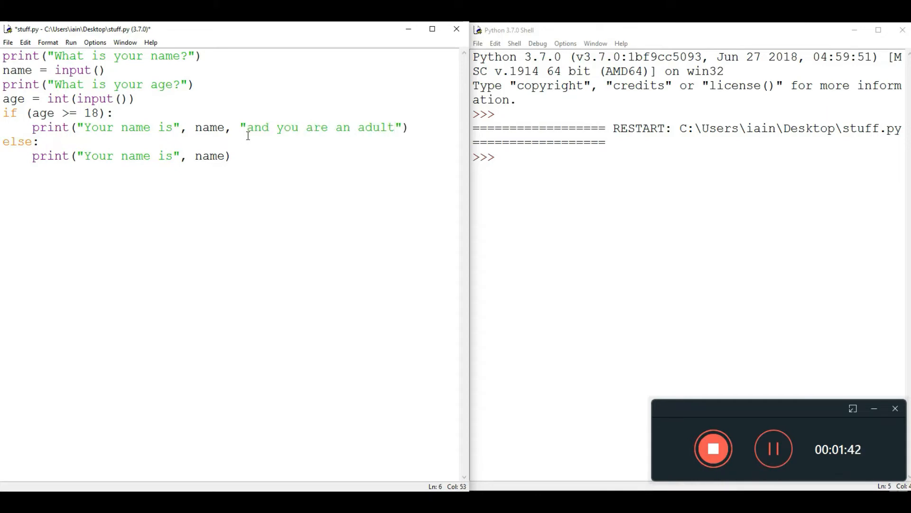
{"action": "left_click_drag", "start_coordinate": [270, 127], "coordinate": [404, 127]}
{"action": "type", "text": ", \"and you are a chil"}
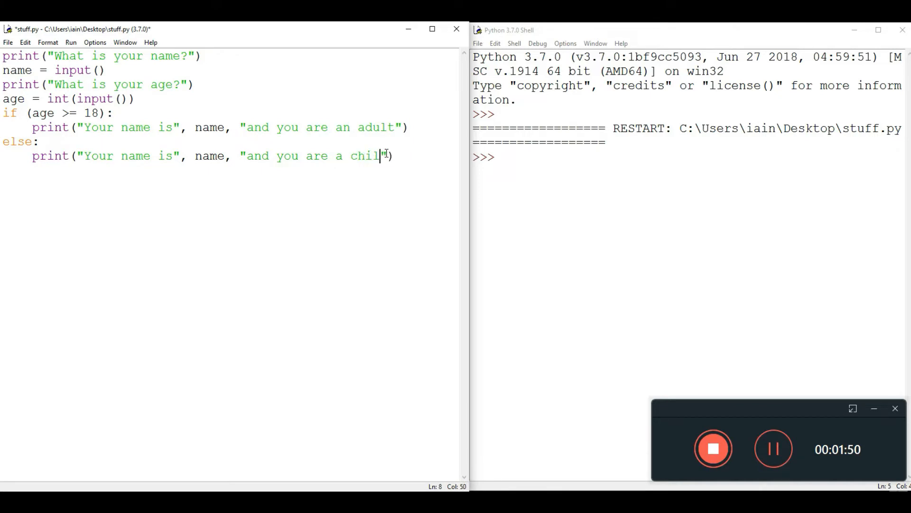
{"action": "type", "text": "d"}
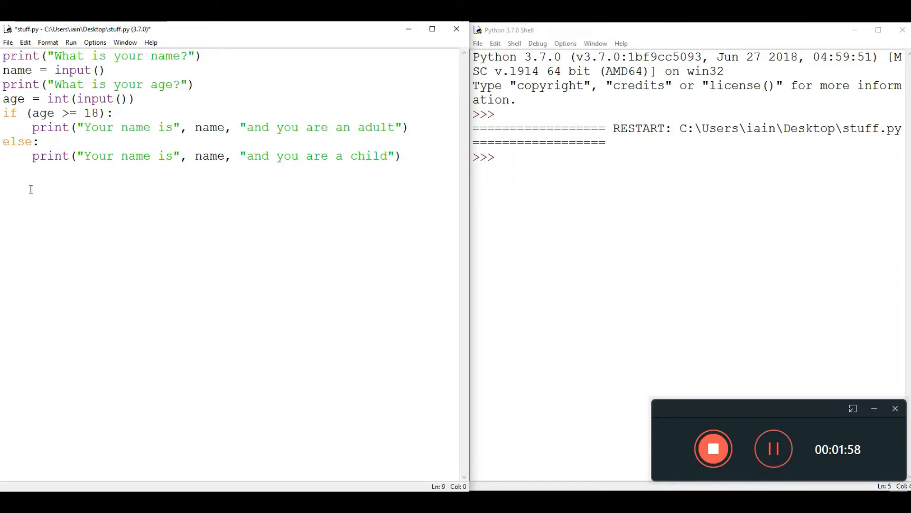
{"action": "double_click", "coordinate": [9, 113]}
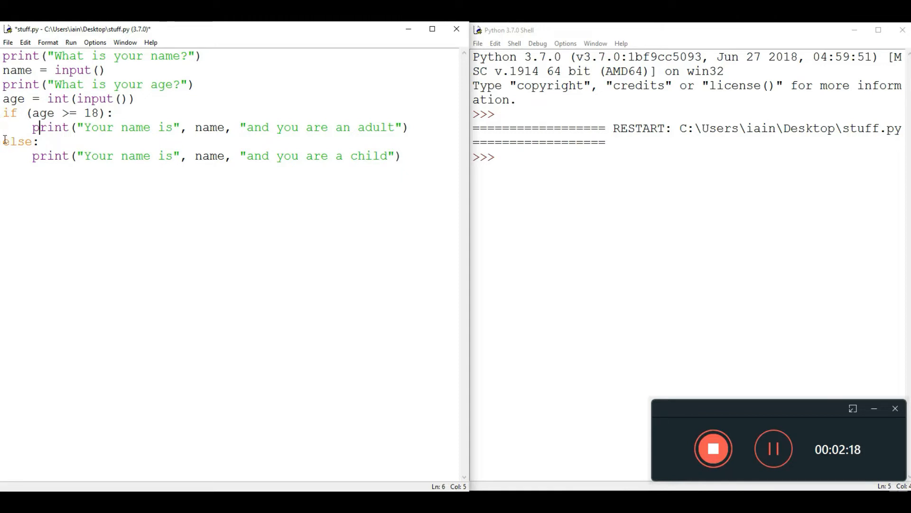
Step: Run the module from the Run menu, bringing up the Source Must Be Saved dialog
{"action": "left_click", "coordinate": [35, 141]}
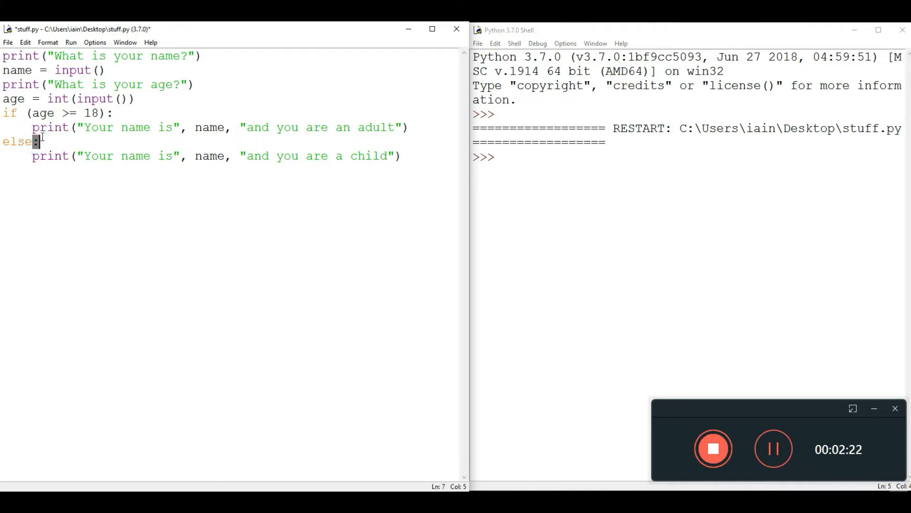
{"action": "left_click_drag", "start_coordinate": [32, 155], "coordinate": [186, 156]}
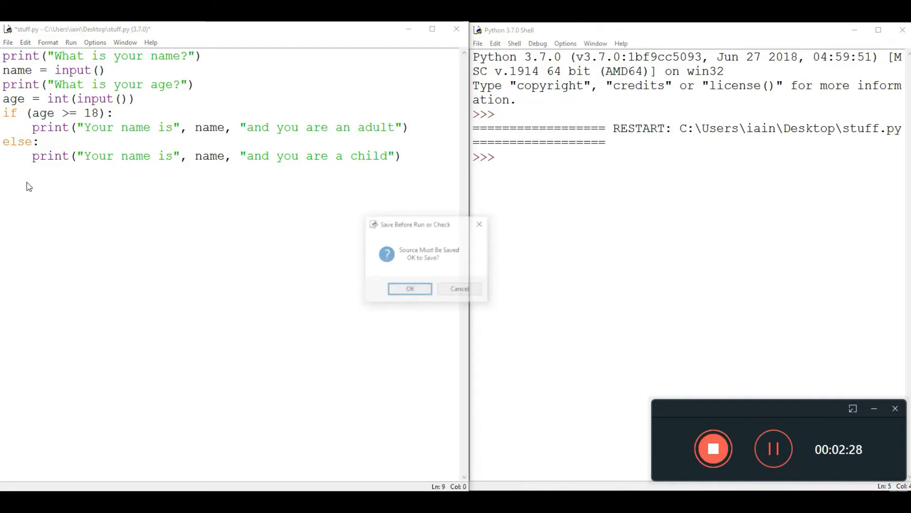
Step: Save and run the script as Bob aged 22, getting the adult message
{"action": "left_click", "coordinate": [410, 288]}
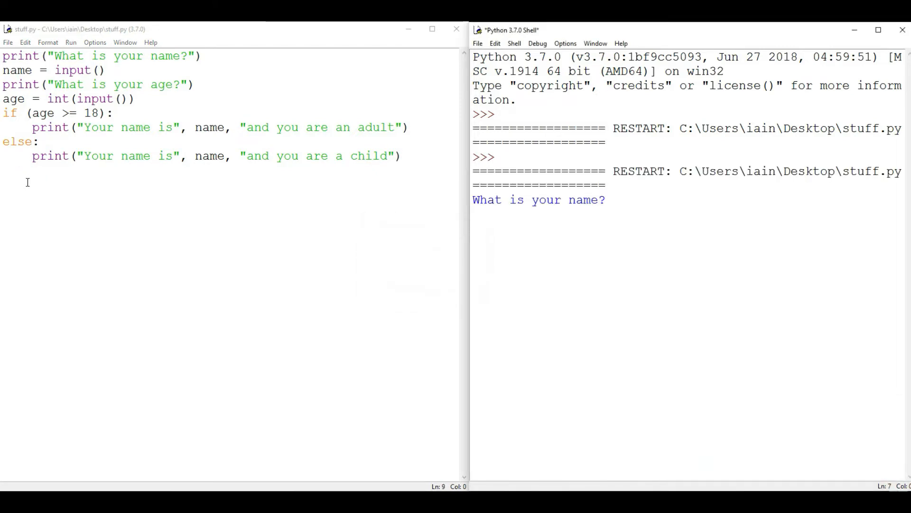
{"action": "type", "text": "Bob"}
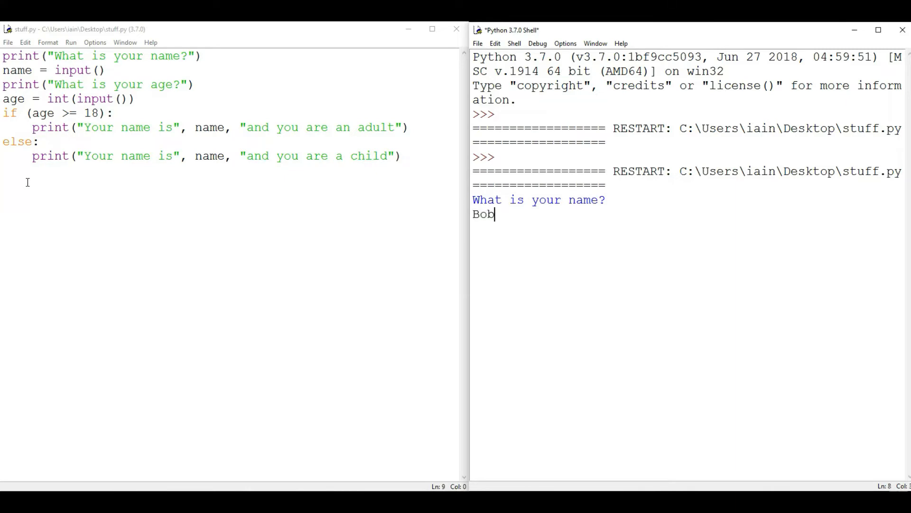
{"action": "key", "text": "enter"}
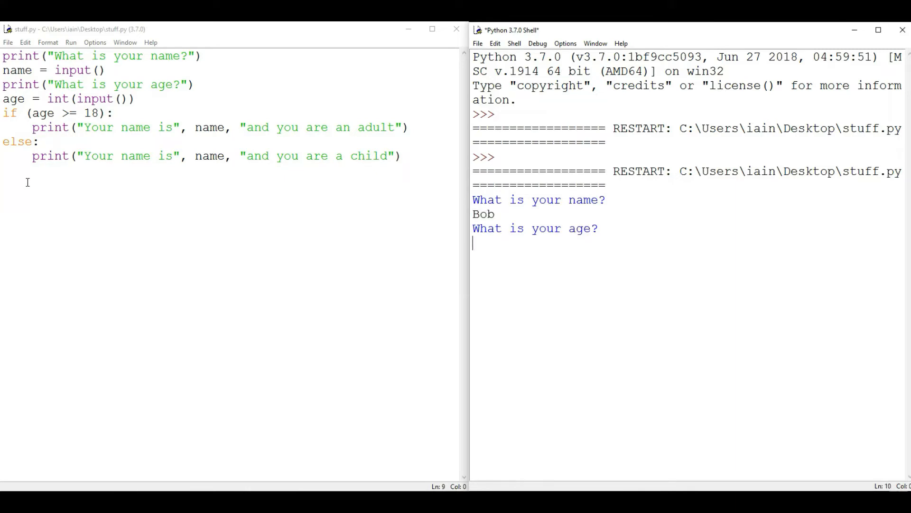
{"action": "type", "text": "22"}
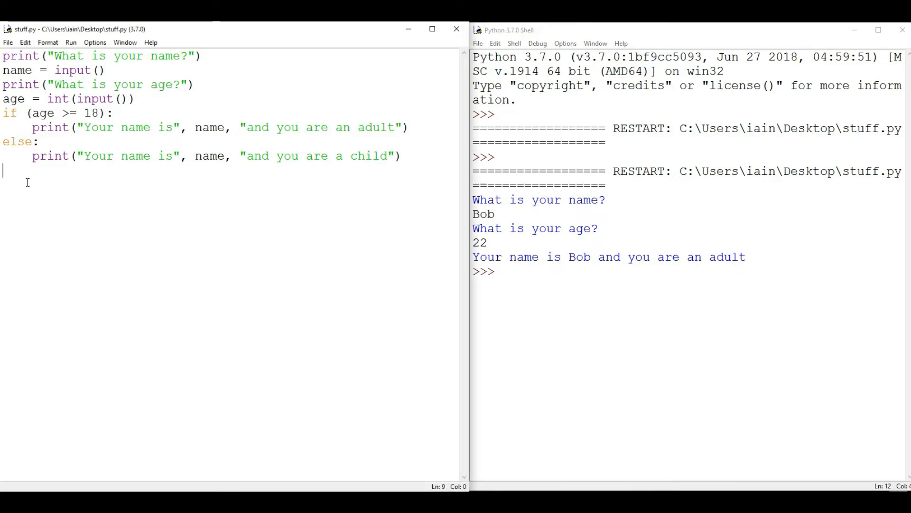
Step: Rerun the script as Dave aged 6, getting the child message
{"action": "key", "text": "F5"}
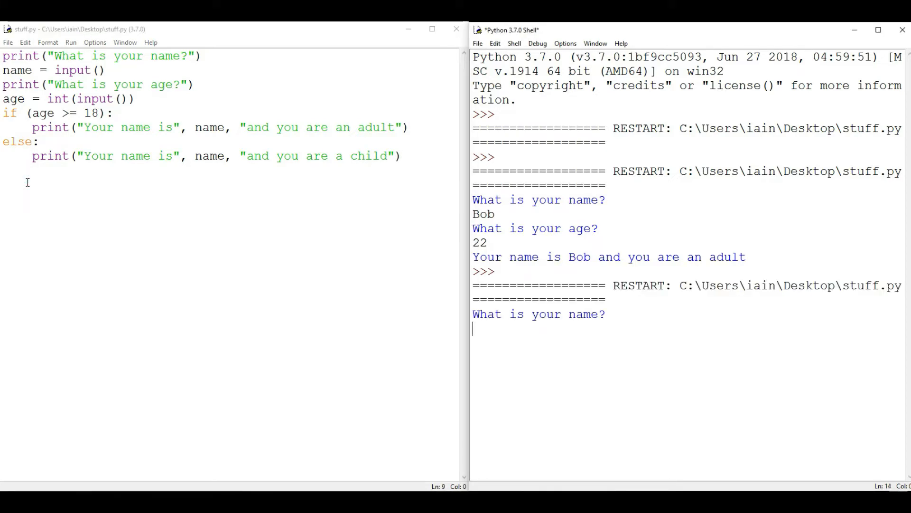
{"action": "type", "text": "Dave"}
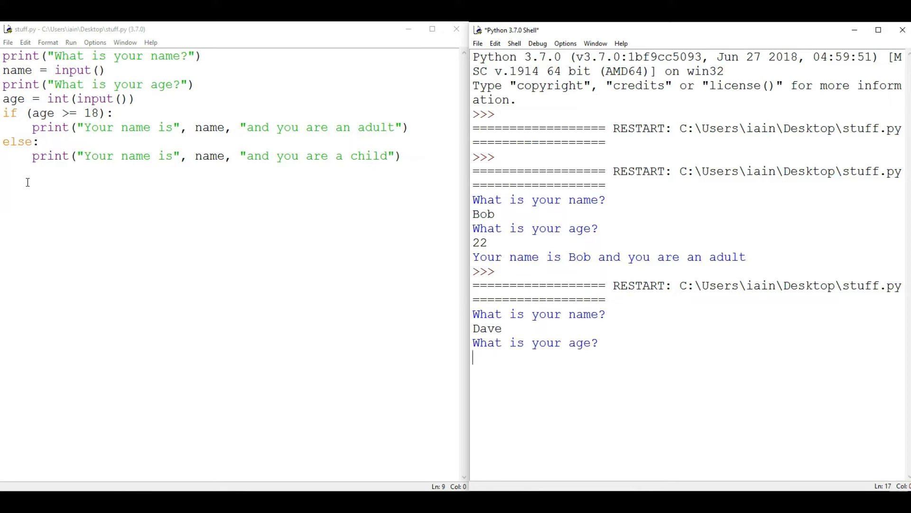
{"action": "type", "text": "6"}
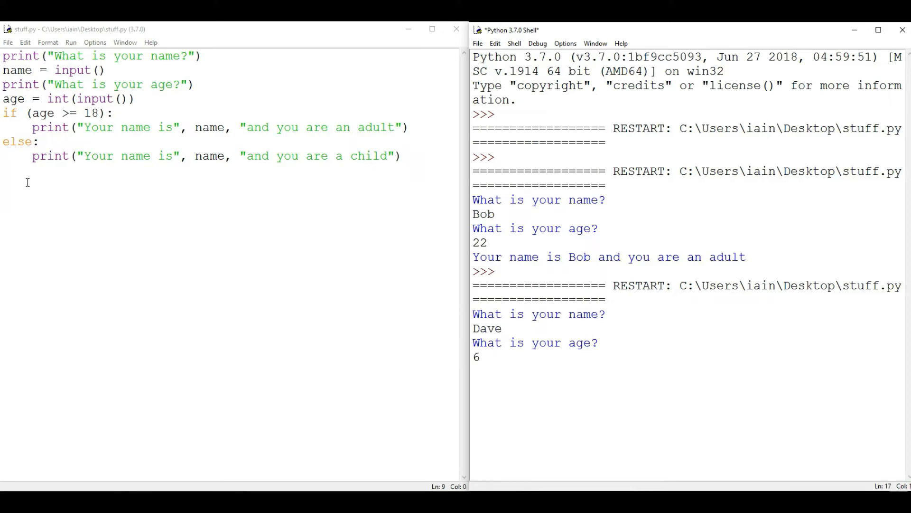
{"action": "key", "text": "enter"}
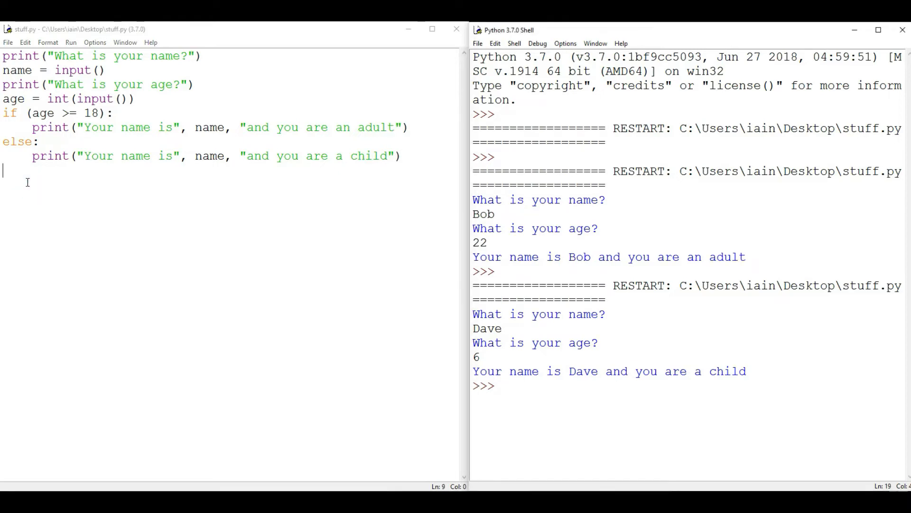
Step: Rerun the script as Steve aged 18, getting the adult message
{"action": "key", "text": "F5"}
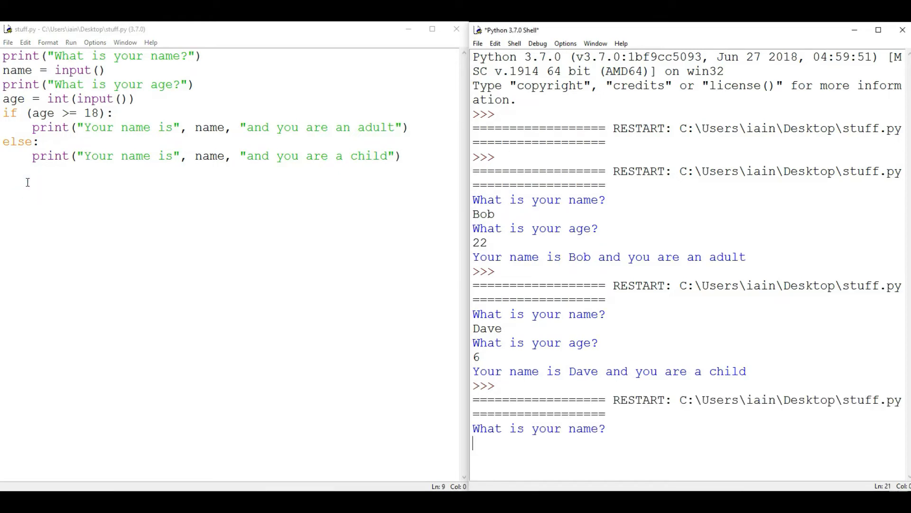
{"action": "type", "text": "Steve"}
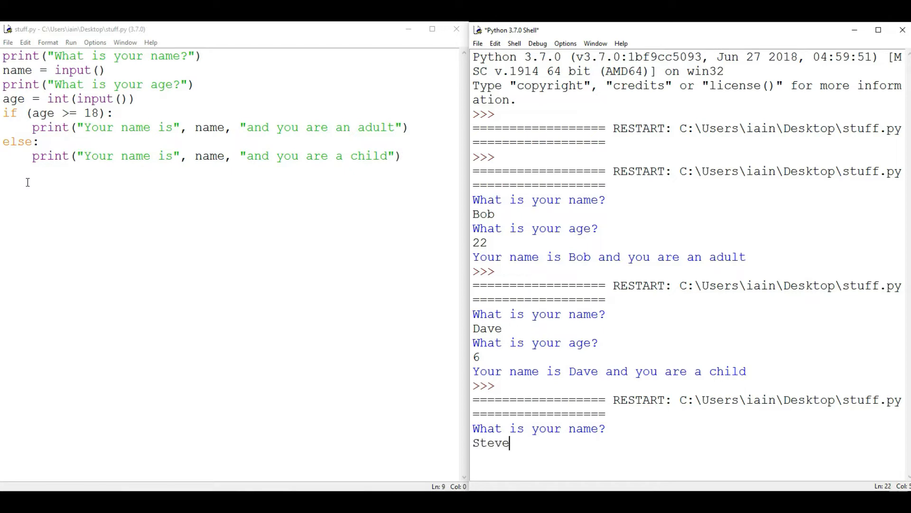
{"action": "key", "text": "enter"}
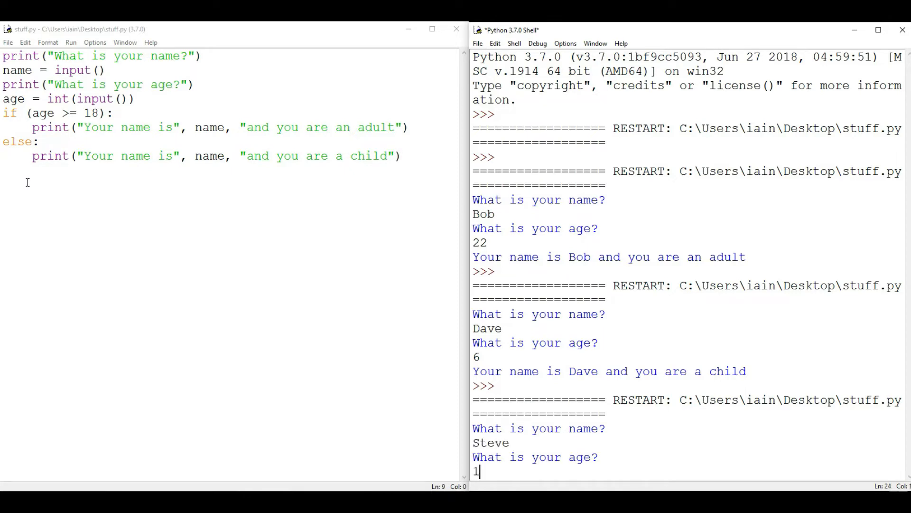
{"action": "type", "text": "8"}
{"action": "left_click", "coordinate": [61, 113]}
{"action": "type", "text": "<"}
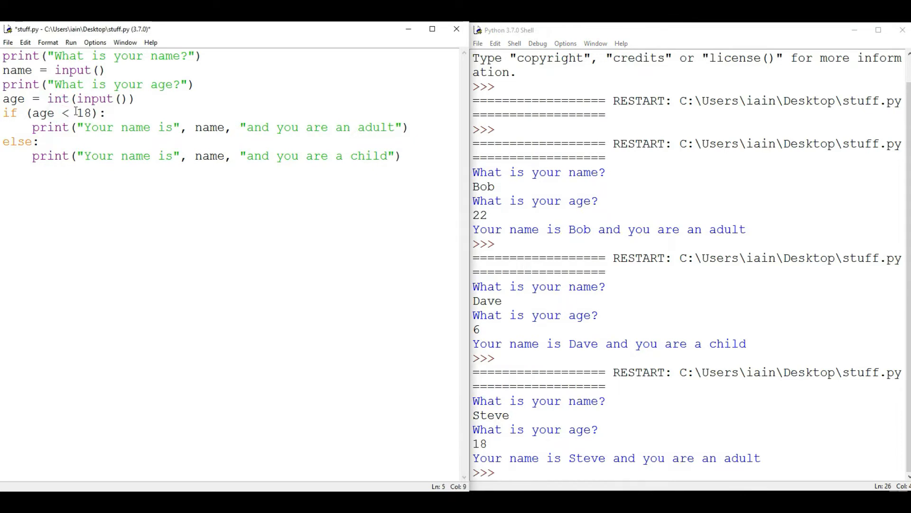
Step: Swap the print strings so the age < 18 branch says child and else says adult
{"action": "double_click", "coordinate": [374, 127]}
{"action": "type", "text": "chil"}
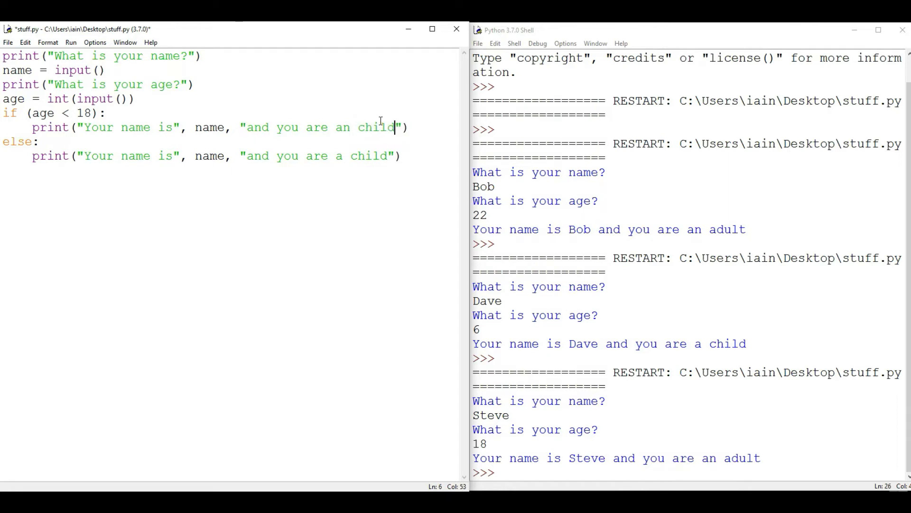
{"action": "double_click", "coordinate": [368, 155]}
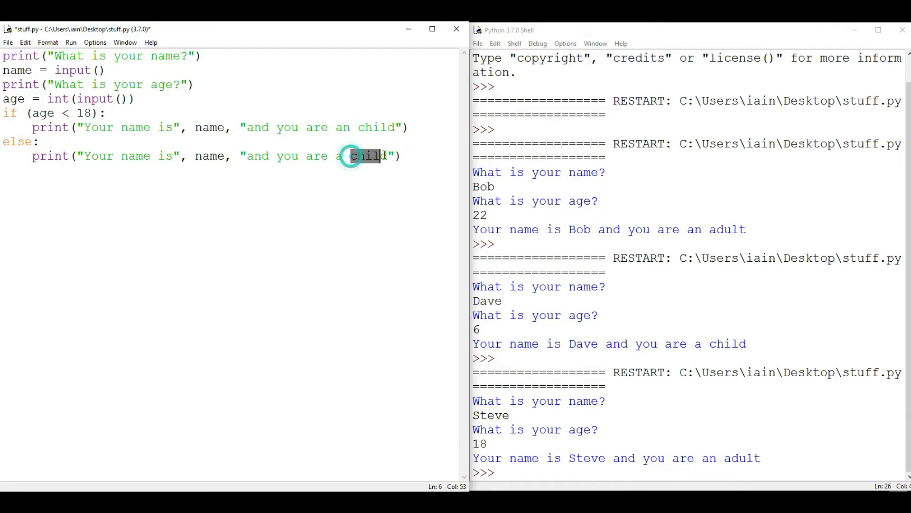
{"action": "type", "text": "adult"}
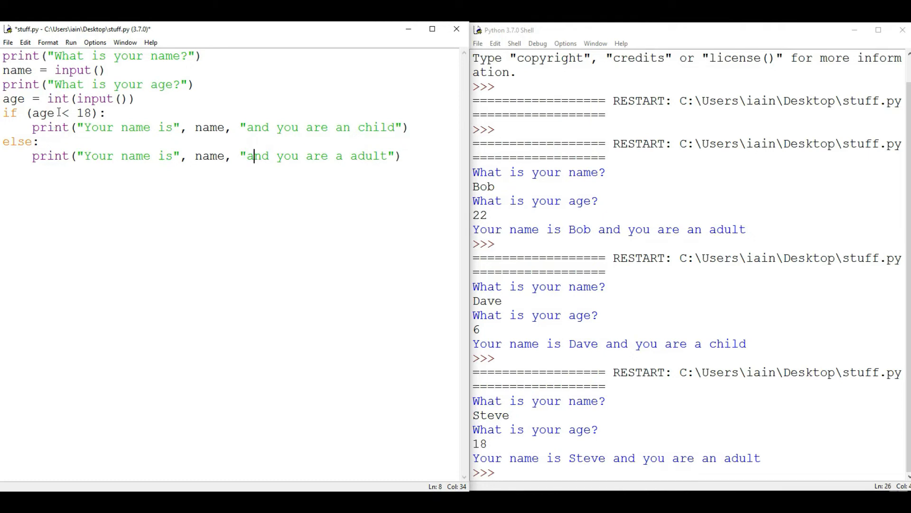
{"action": "double_click", "coordinate": [376, 126]}
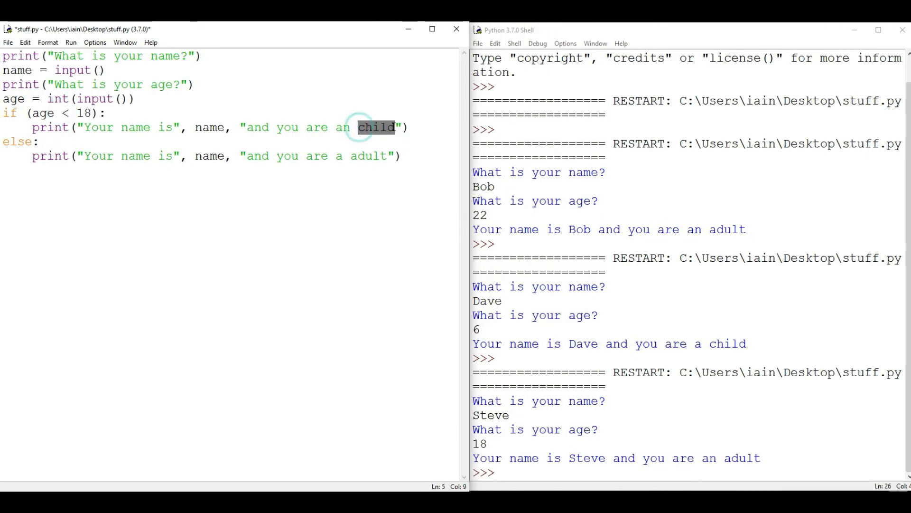
{"action": "double_click", "coordinate": [368, 156]}
{"action": "type", "text": "n"}
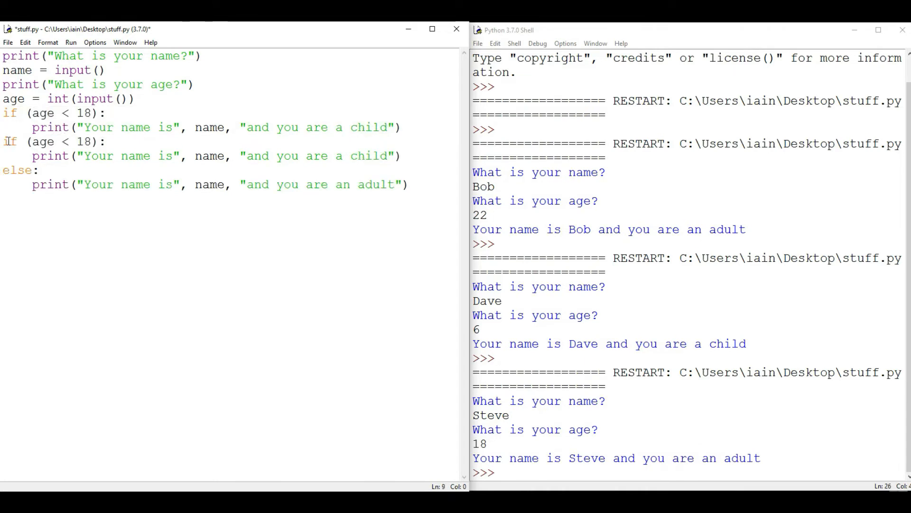
Step: Turn the copied block into 'elif (age < 40):' printing 'an adult'
{"action": "type", "text": "elif"}
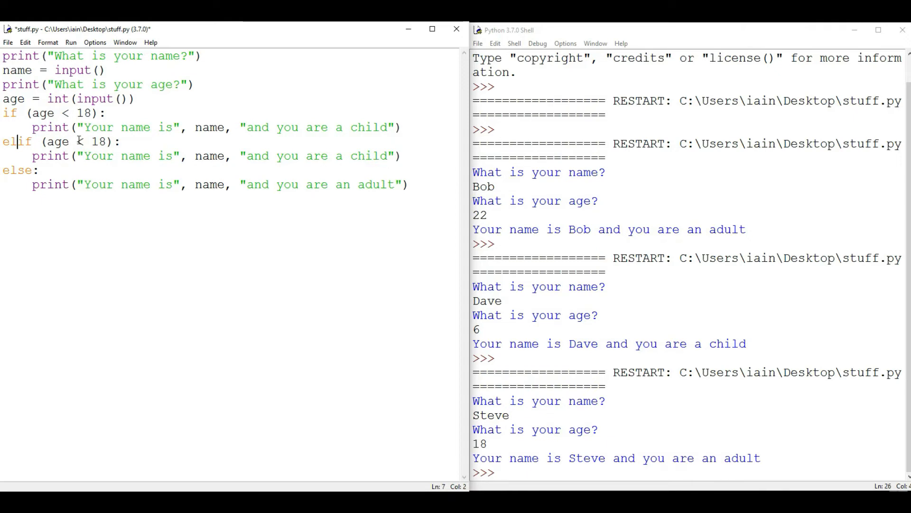
{"action": "double_click", "coordinate": [97, 141]}
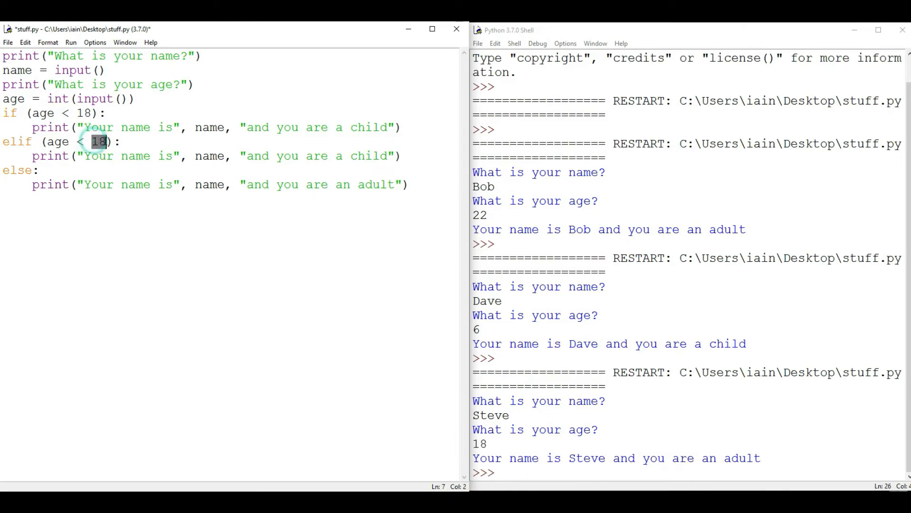
{"action": "type", "text": "40"}
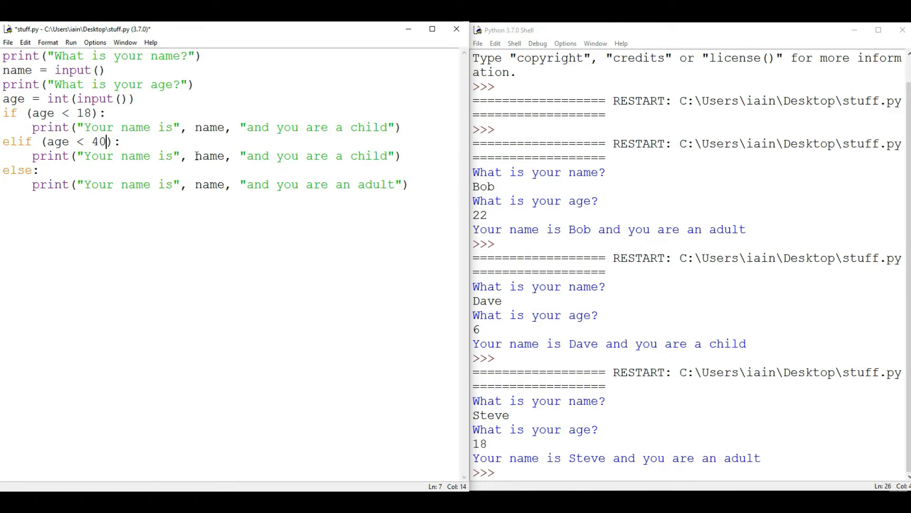
{"action": "double_click", "coordinate": [368, 155]}
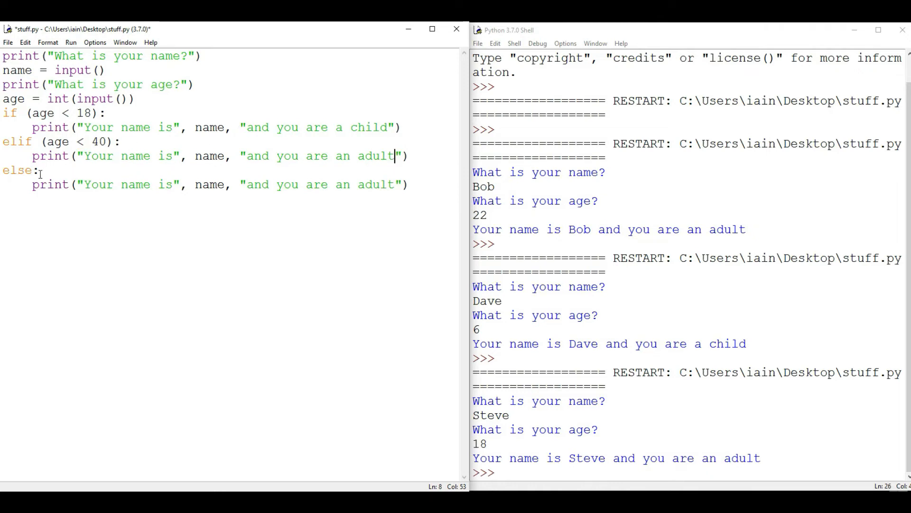
Step: Change the else branch message to 'an OAP' and request a run
{"action": "double_click", "coordinate": [376, 185]}
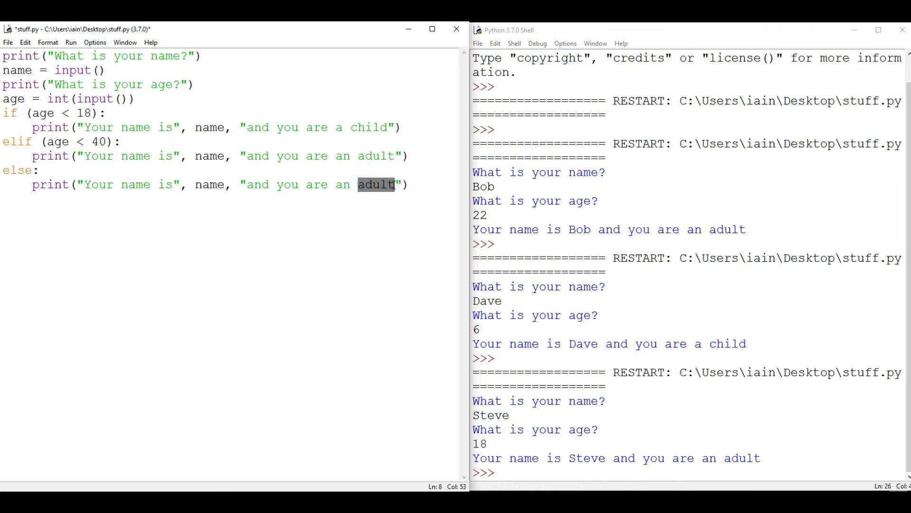
{"action": "type", "text": "OAP"}
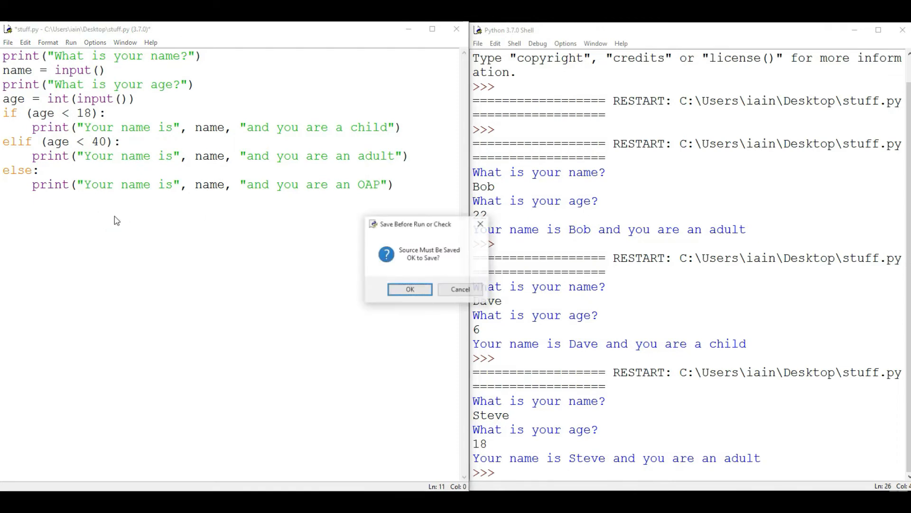
Step: Save and run the script as Bob aged 65, getting the OAP message
{"action": "left_click", "coordinate": [409, 288]}
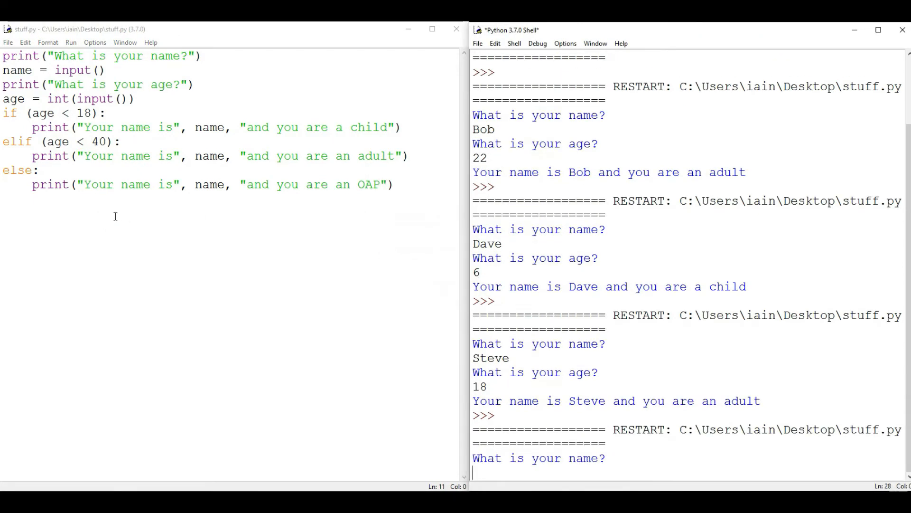
{"action": "type", "text": "Bob"}
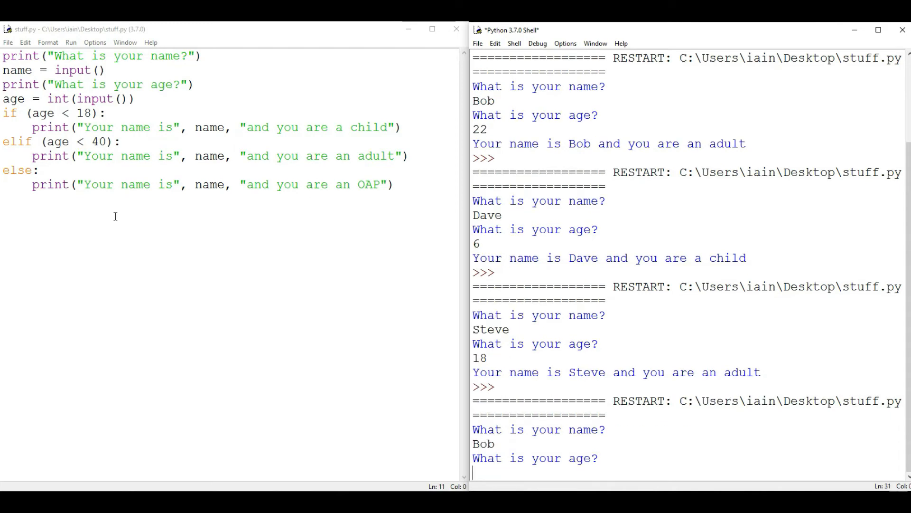
{"action": "type", "text": "65"}
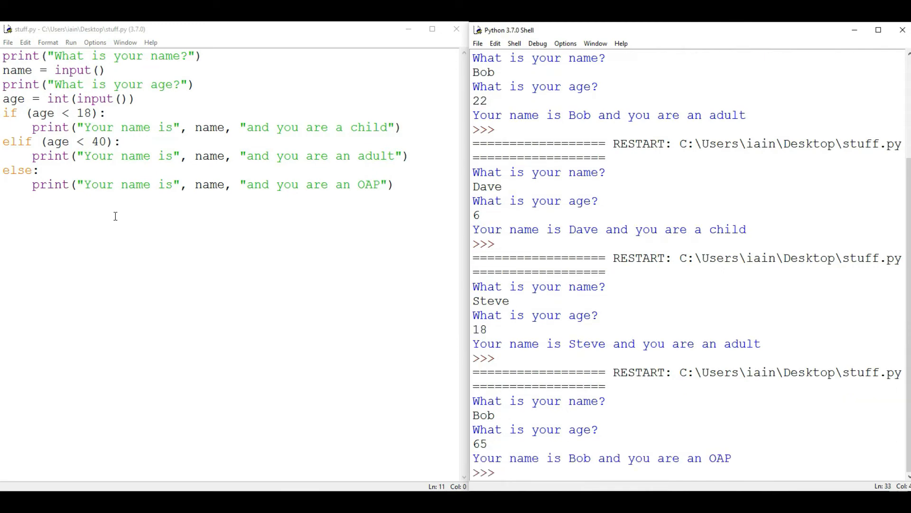
Step: Rerun as Bob aged 32 and then aged 4, getting the adult and child messages
{"action": "key", "text": "F5"}
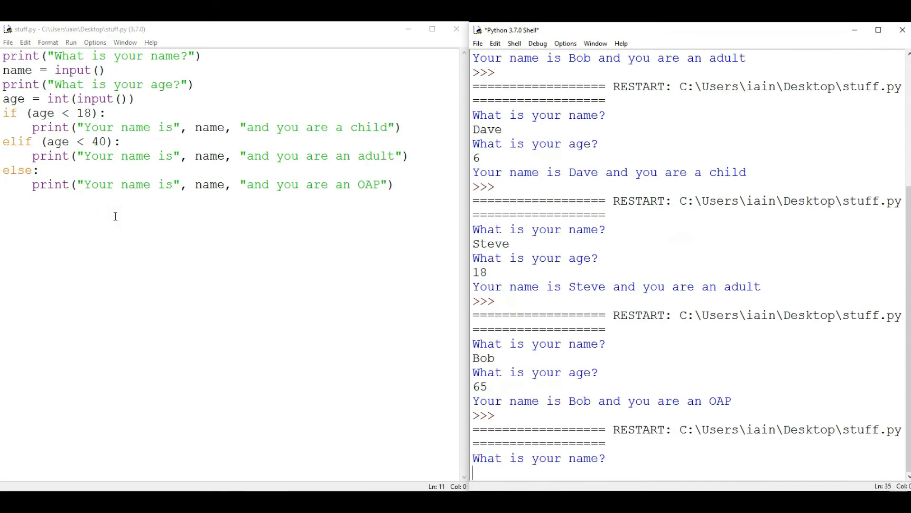
{"action": "type", "text": "Bob"}
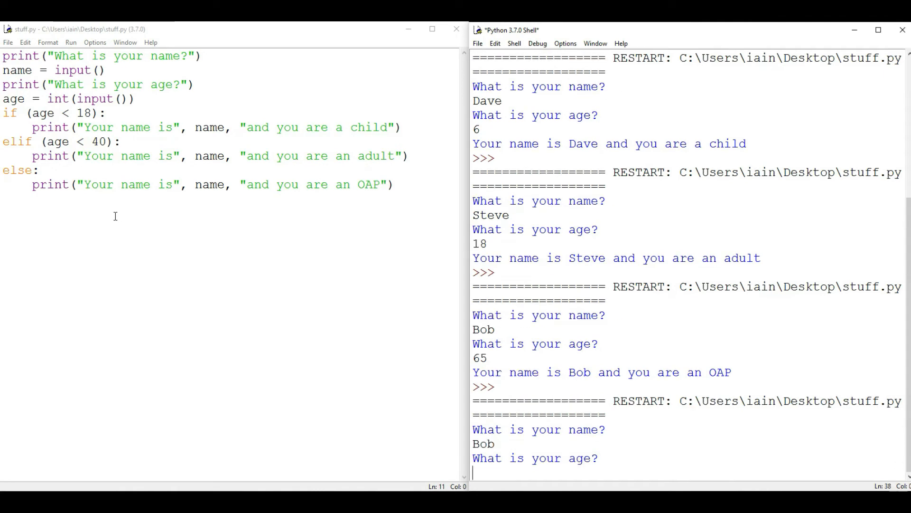
{"action": "type", "text": "32"}
{"action": "type", "text": "Bo"}
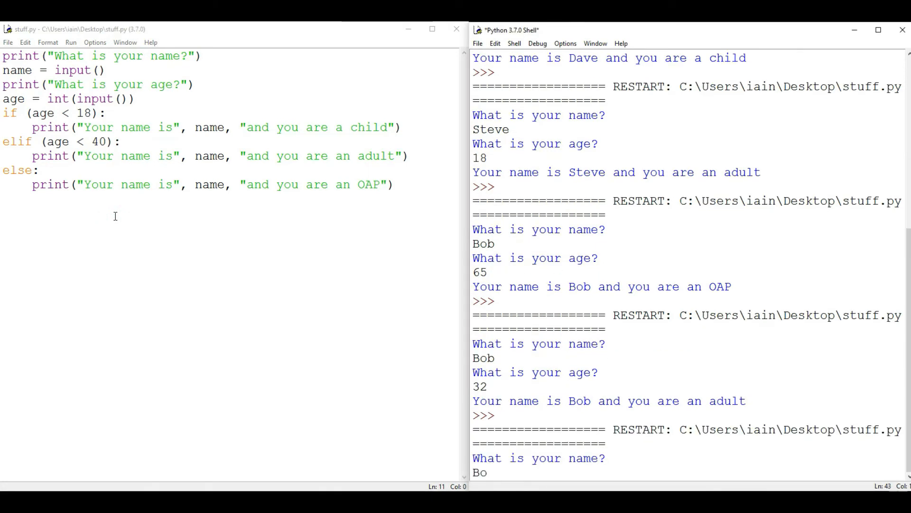
{"action": "type", "text": "4"}
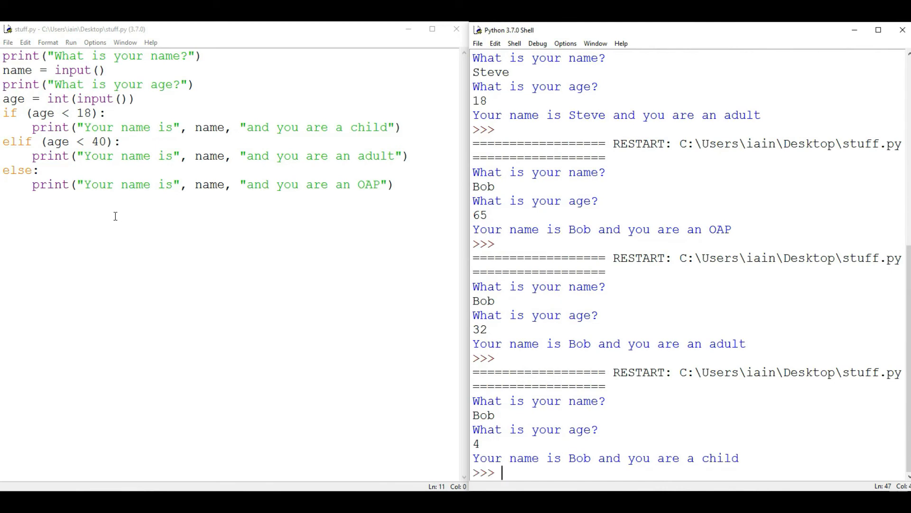
{"action": "mouse_move", "coordinate": [25, 145]}
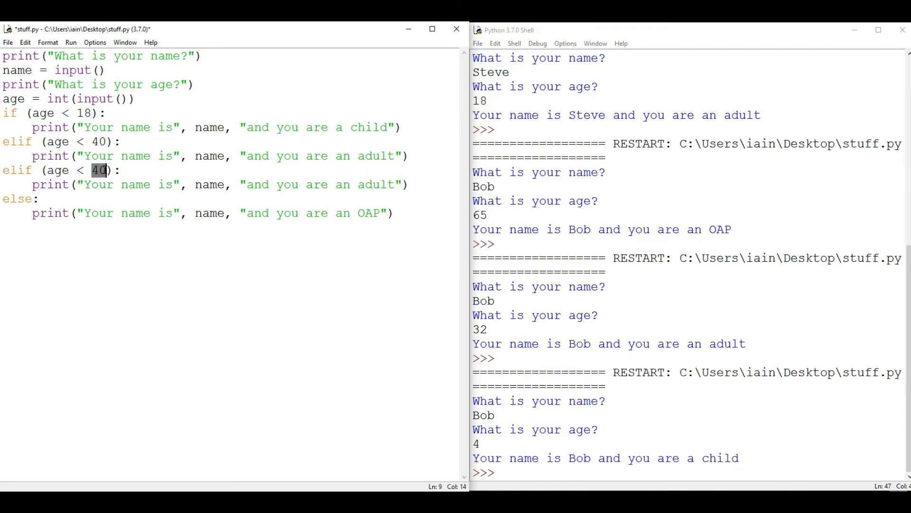
Step: Add an 'elif (age < 65):' branch printing 'and you are old' and request a run
{"action": "type", "text": "65"}
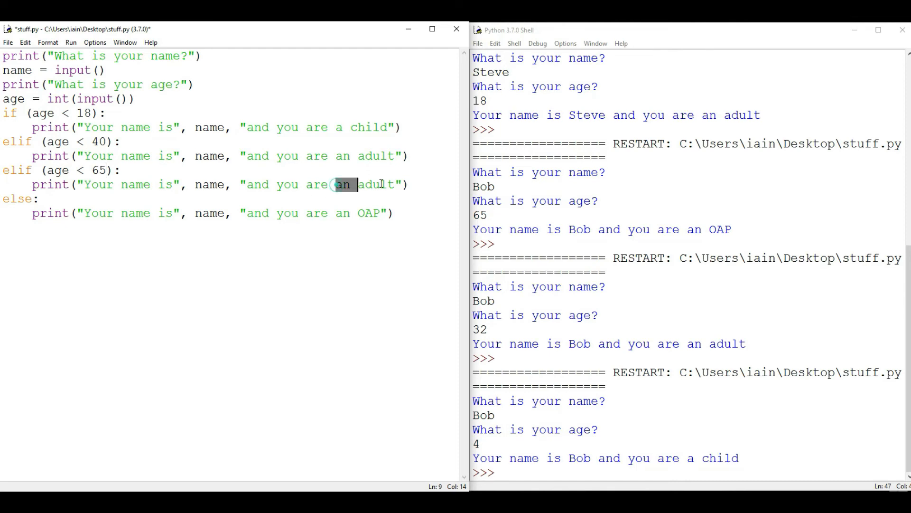
{"action": "type", "text": "old"}
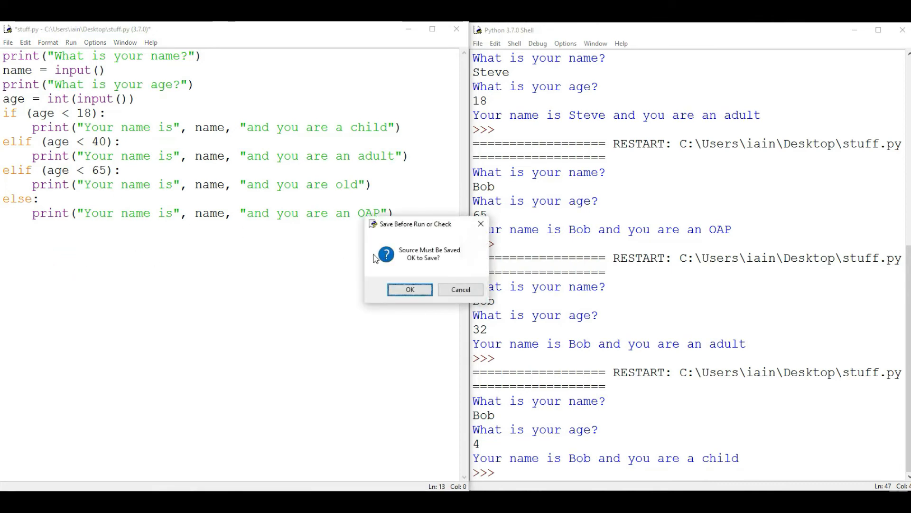
Step: Save and run the script, testing Bob with ages 80, 70 and 50 in the shell
{"action": "left_click", "coordinate": [410, 290]}
{"action": "type", "text": "Bob"}
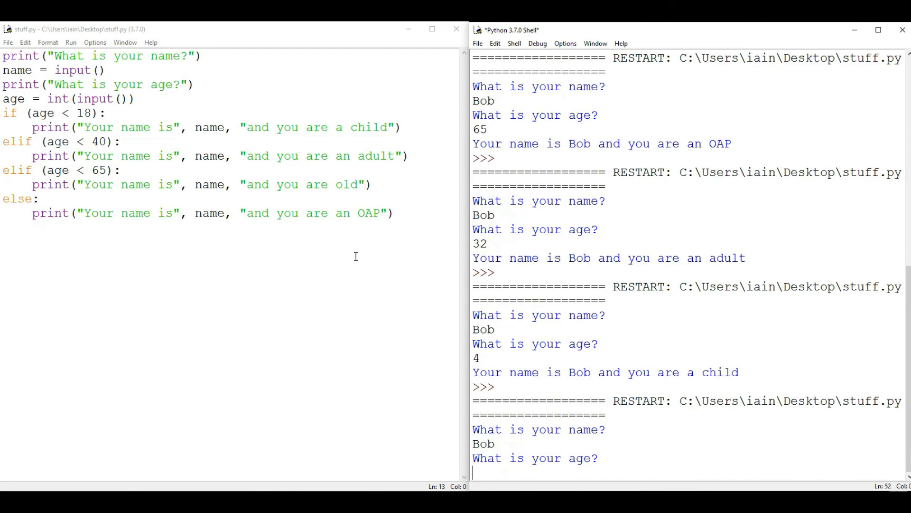
{"action": "type", "text": "80"}
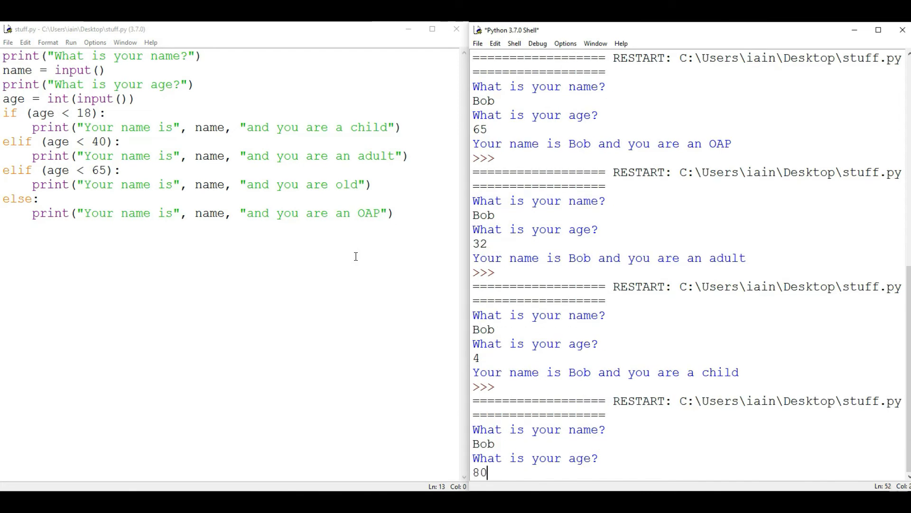
{"action": "key", "text": "enter"}
{"action": "type", "text": "Bob"}
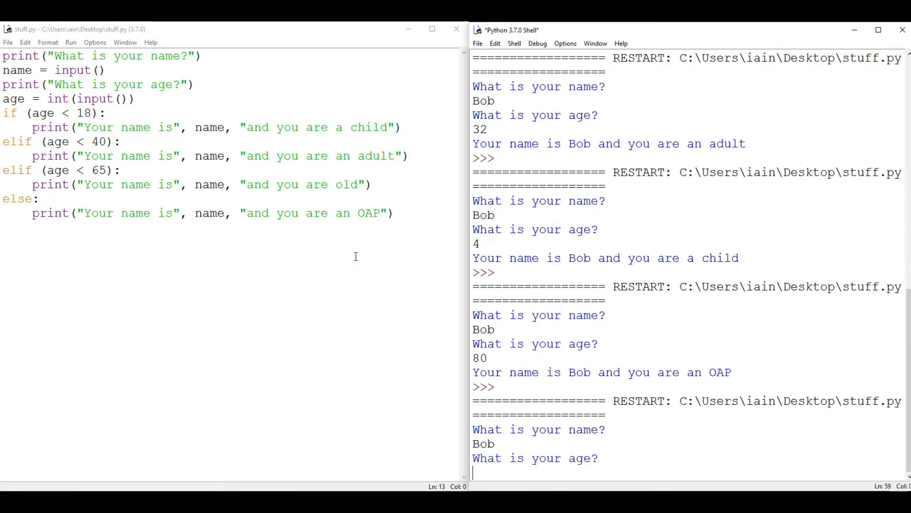
{"action": "type", "text": "70"}
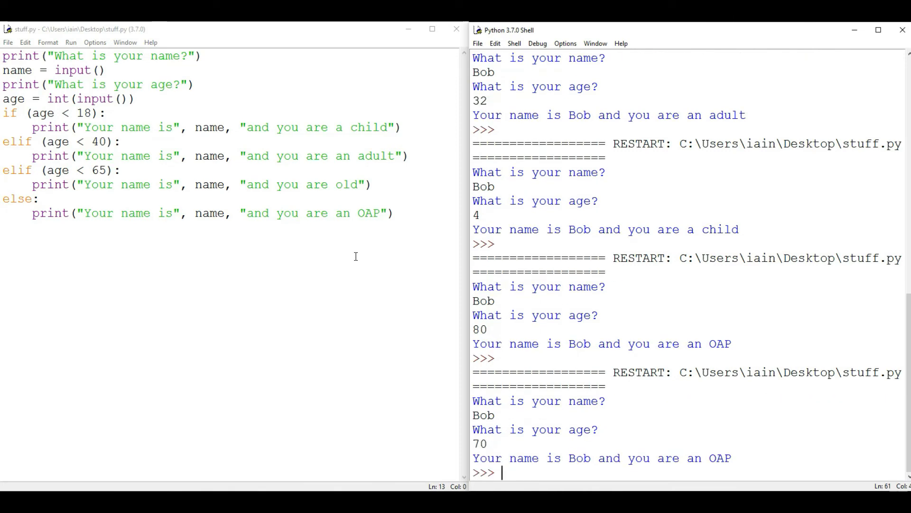
{"action": "mouse_move", "coordinate": [98, 174]}
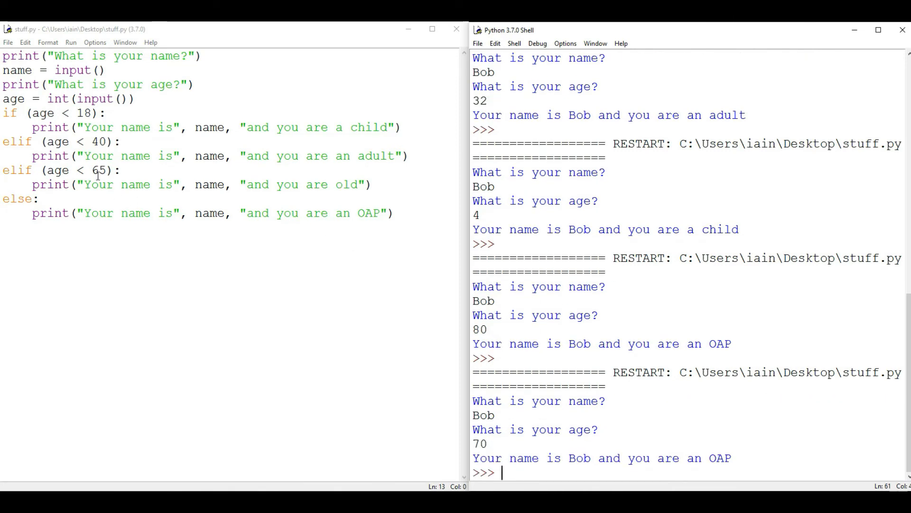
{"action": "key", "text": "F5"}
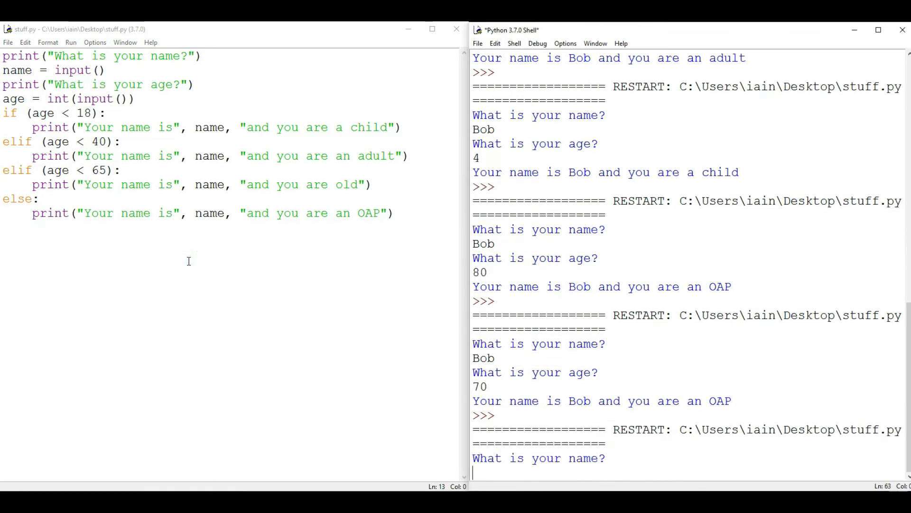
{"action": "type", "text": "Bob"}
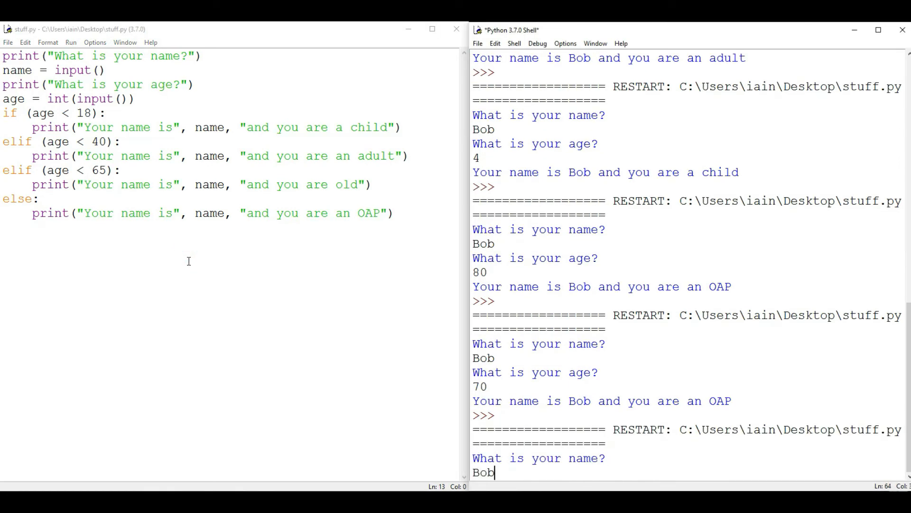
{"action": "type", "text": "50"}
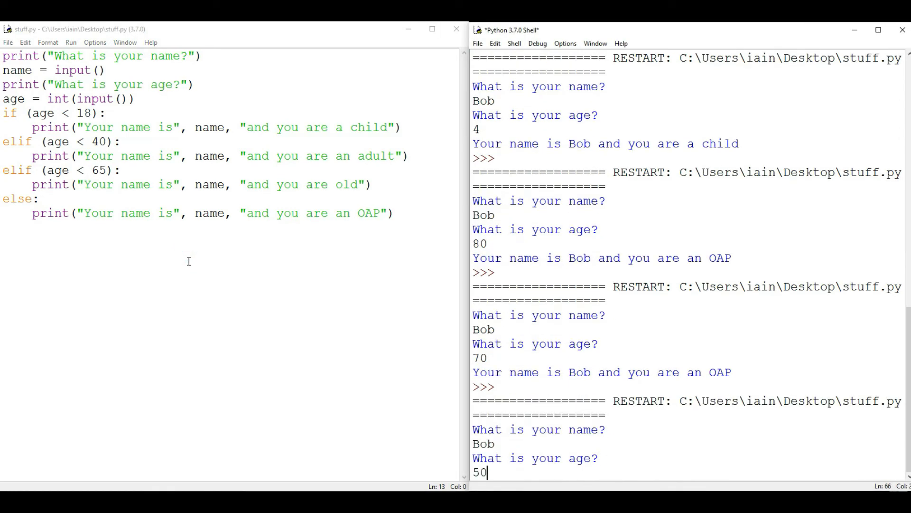
{"action": "key", "text": "enter"}
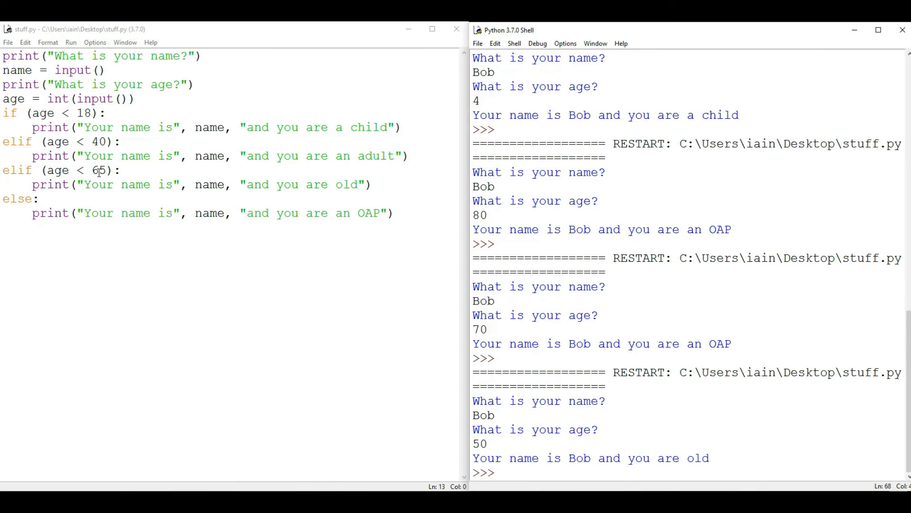
Step: Rerun the script for Bob with ages 33, 2 and -42 to see the adult and child messages
{"action": "double_click", "coordinate": [97, 170]}
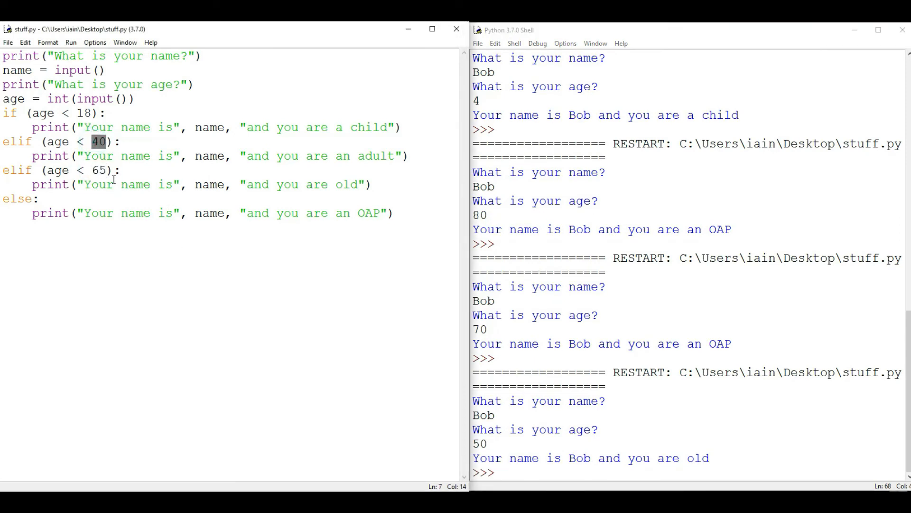
{"action": "left_click", "coordinate": [134, 184]}
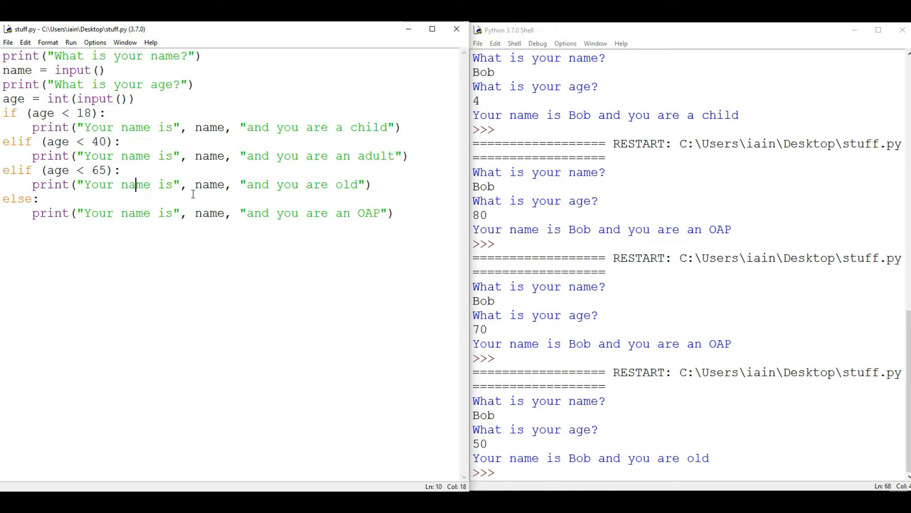
{"action": "left_click", "coordinate": [144, 227]}
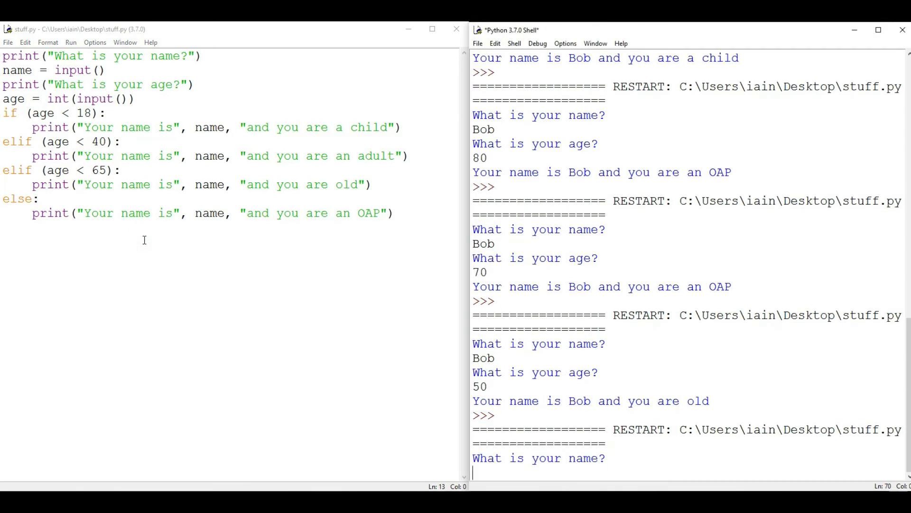
{"action": "type", "text": "Bob"}
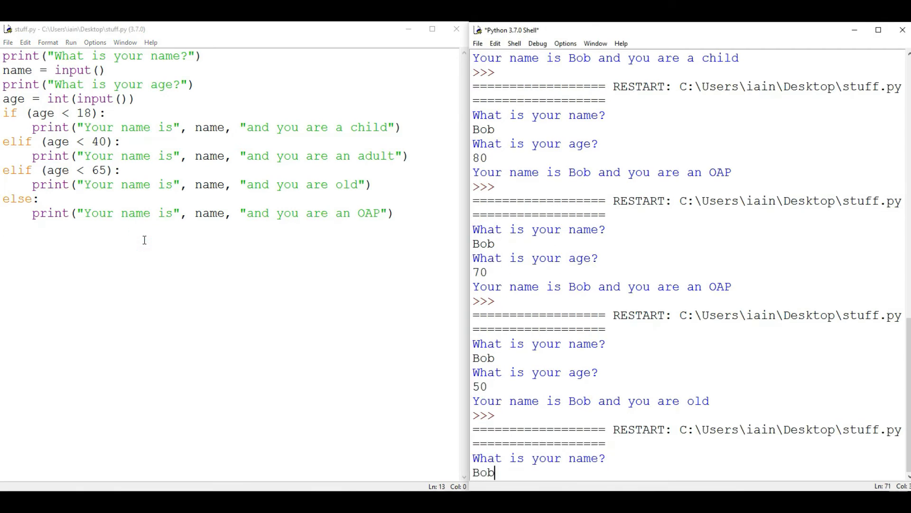
{"action": "type", "text": "33"}
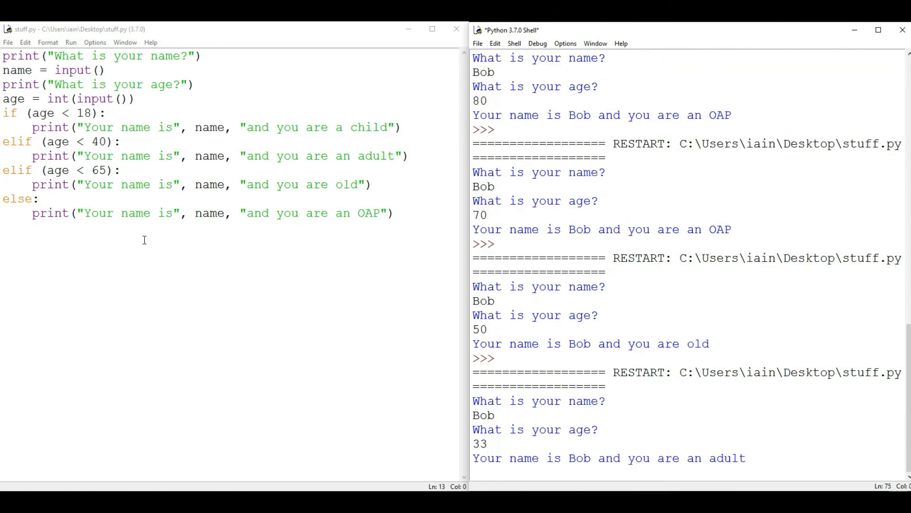
{"action": "left_click", "coordinate": [143, 239]}
{"action": "type", "text": "2"}
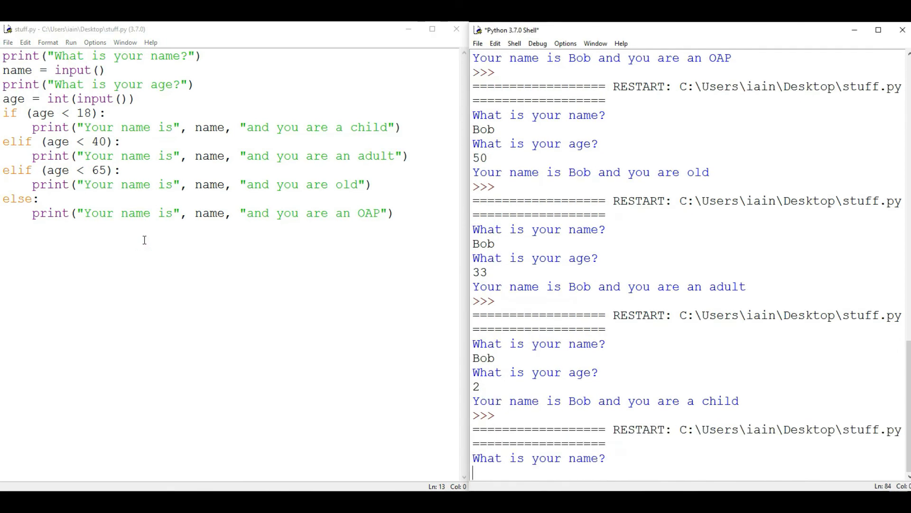
{"action": "type", "text": "Bob"}
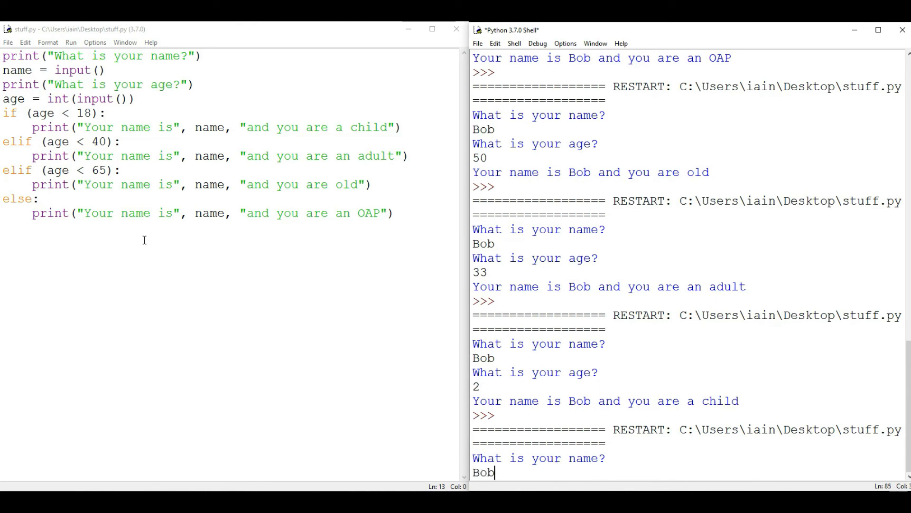
{"action": "key", "text": "enter"}
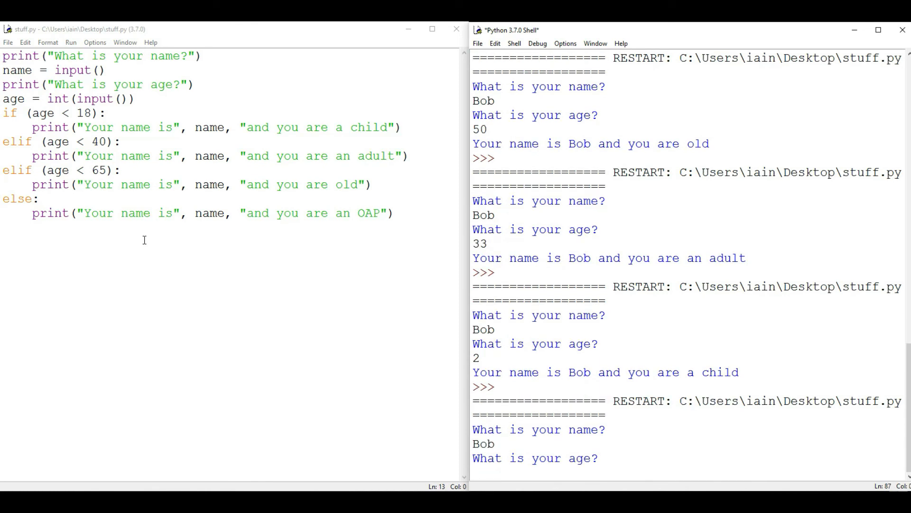
{"action": "type", "text": "-42"}
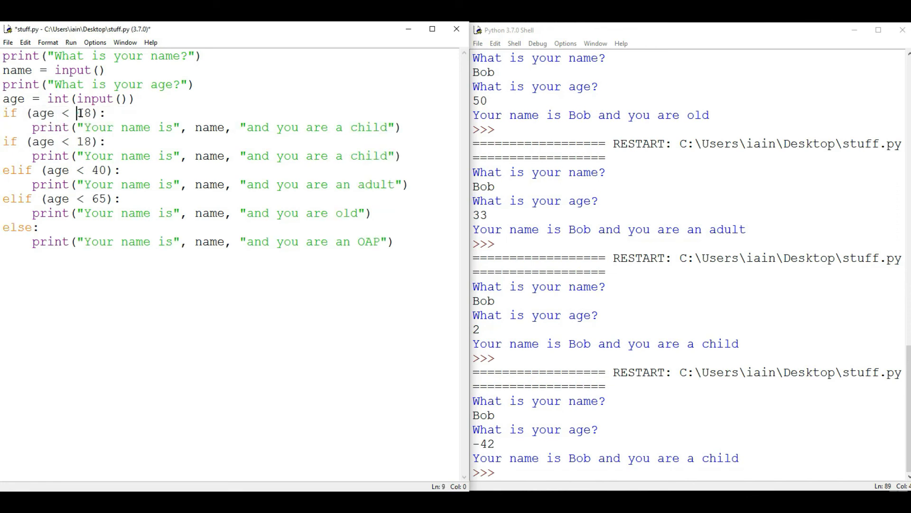
Step: Write a leading age < 0 branch printing 'You did not enter a valid age'
{"action": "type", "text": "0"}
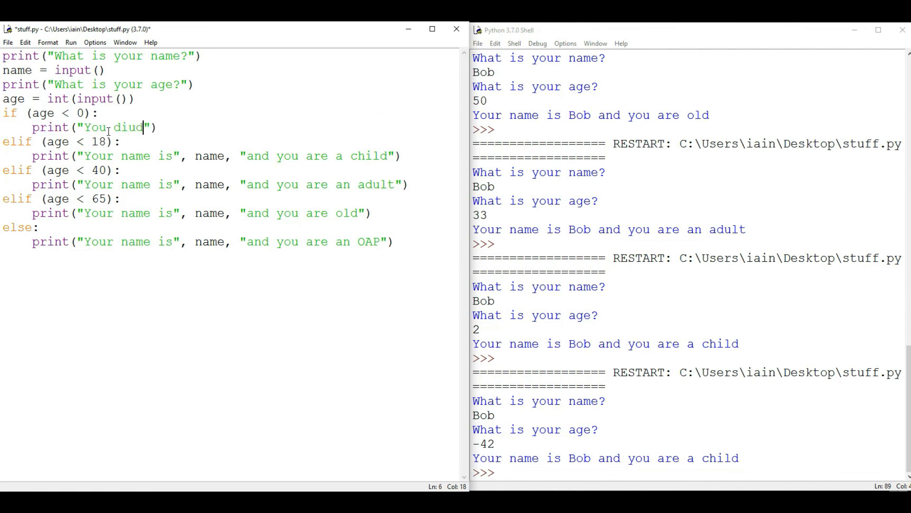
{"action": "key", "text": "Backspace"}
{"action": "type", "text": " not enter a "}
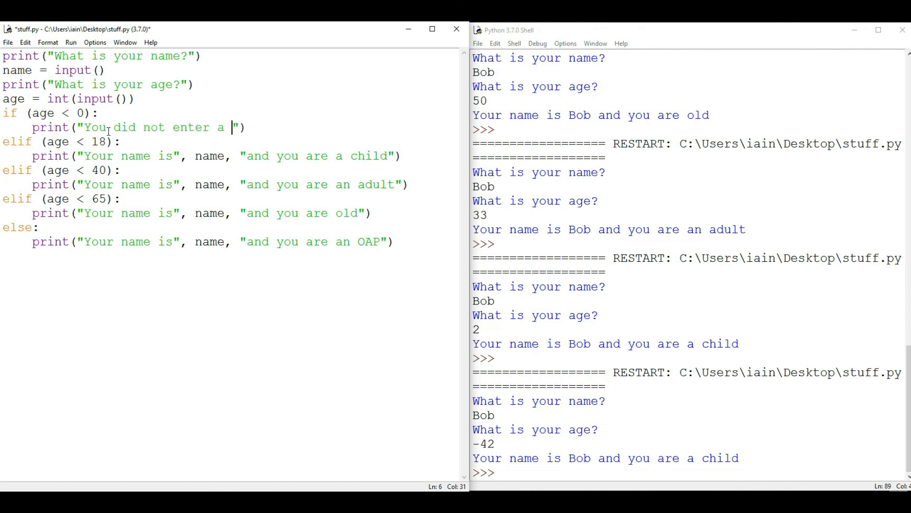
{"action": "type", "text": "valid age"}
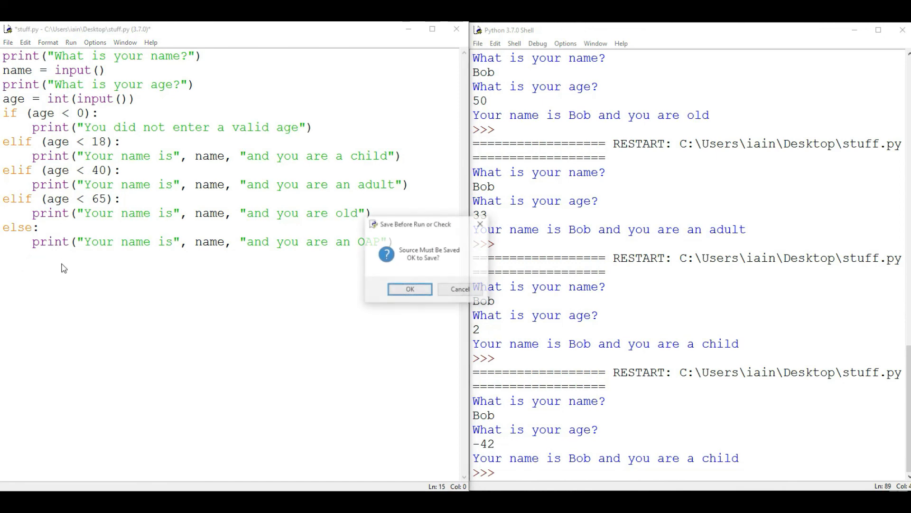
Step: Save and run the script, entering age -54 to get the invalid-age message
{"action": "left_click", "coordinate": [409, 289]}
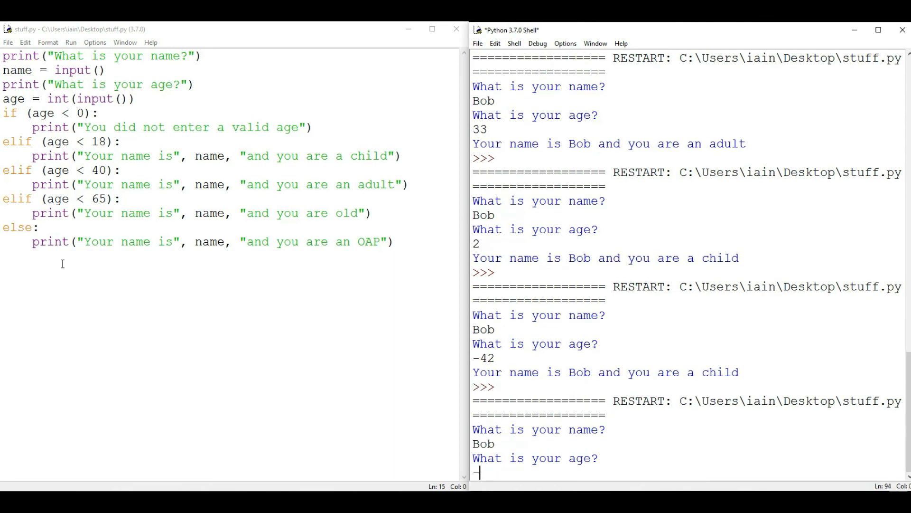
{"action": "type", "text": "-54"}
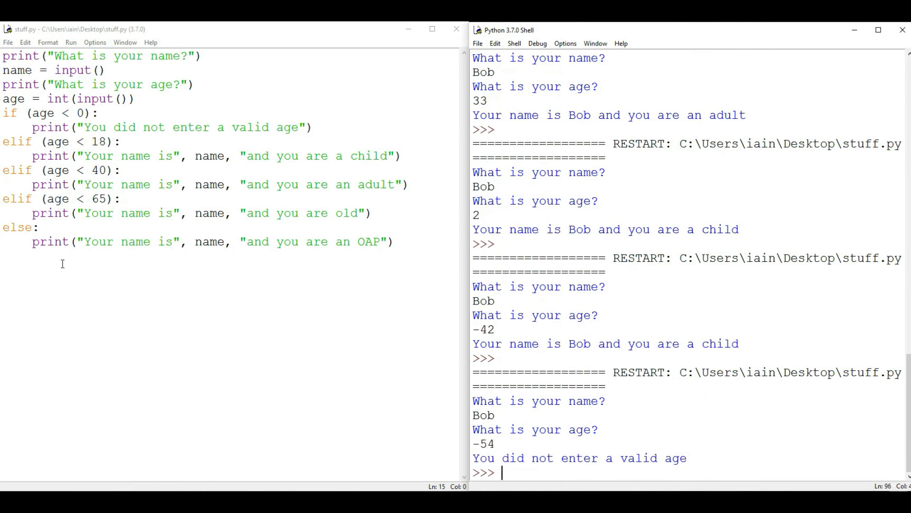